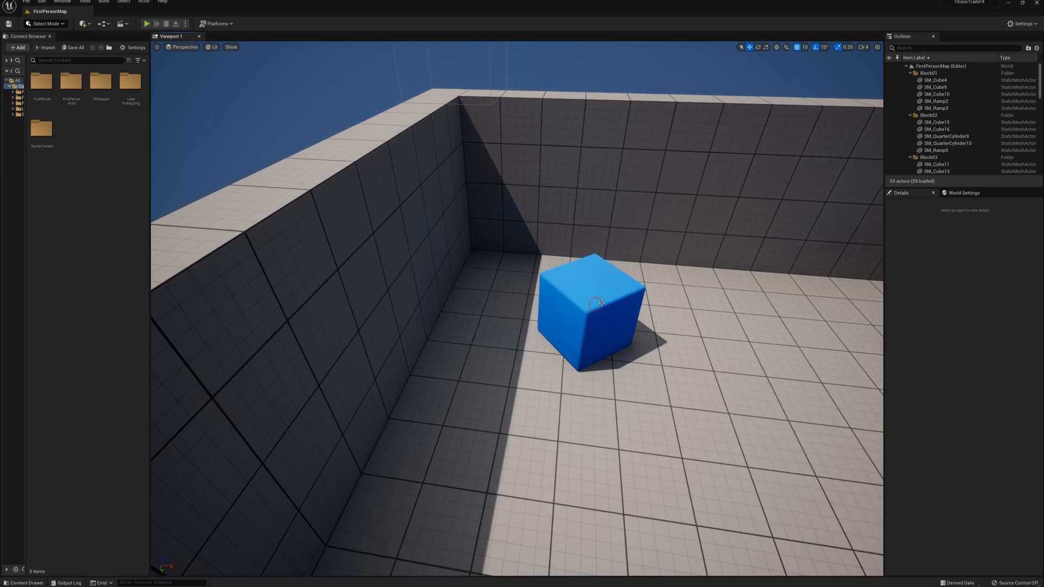
# Convert the blue chamfered cube into a geometry collection and apply Uniform Fracture.
pyautogui.click(591, 306)
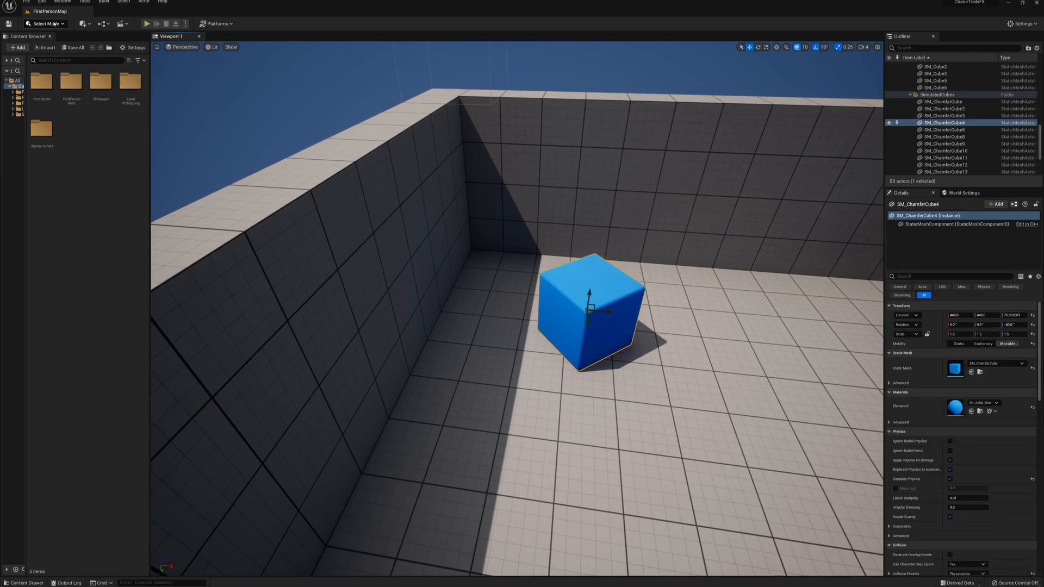
pyautogui.click(47, 23)
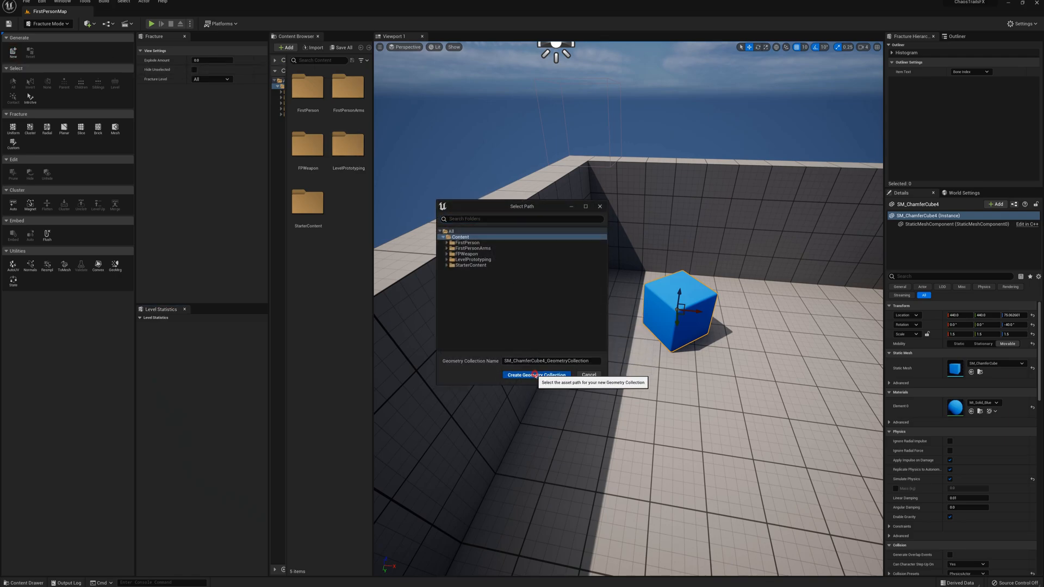
pyautogui.click(537, 375)
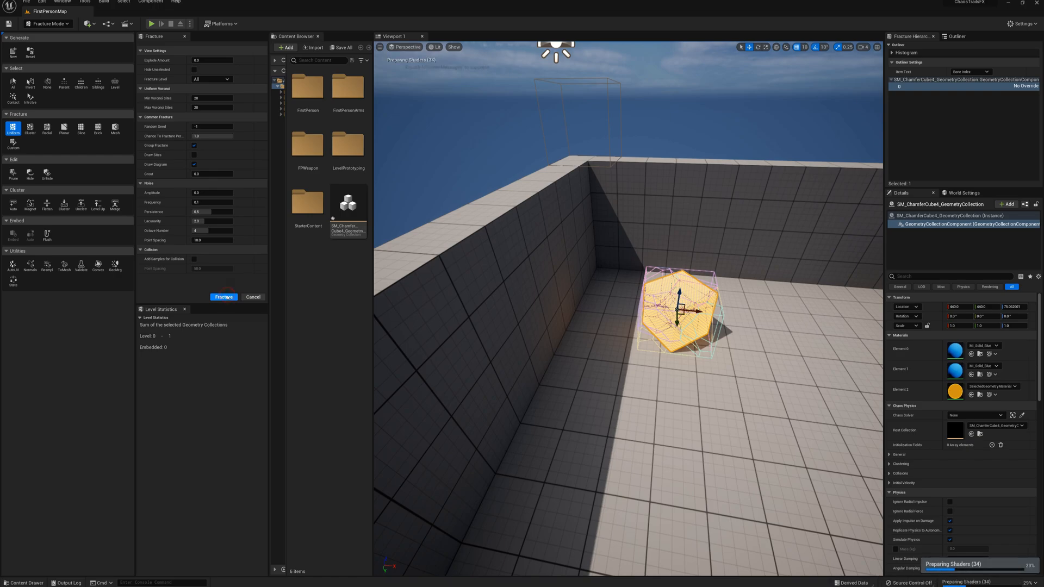
pyautogui.click(223, 297)
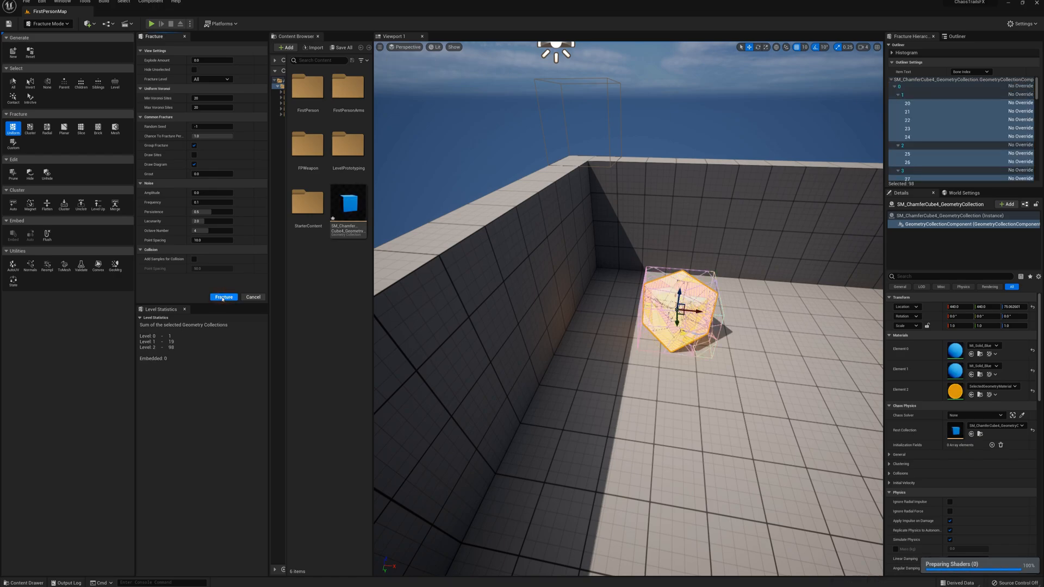
# Switch the editor back to Select Mode and enter 'bone' as a search.
pyautogui.click(47, 24)
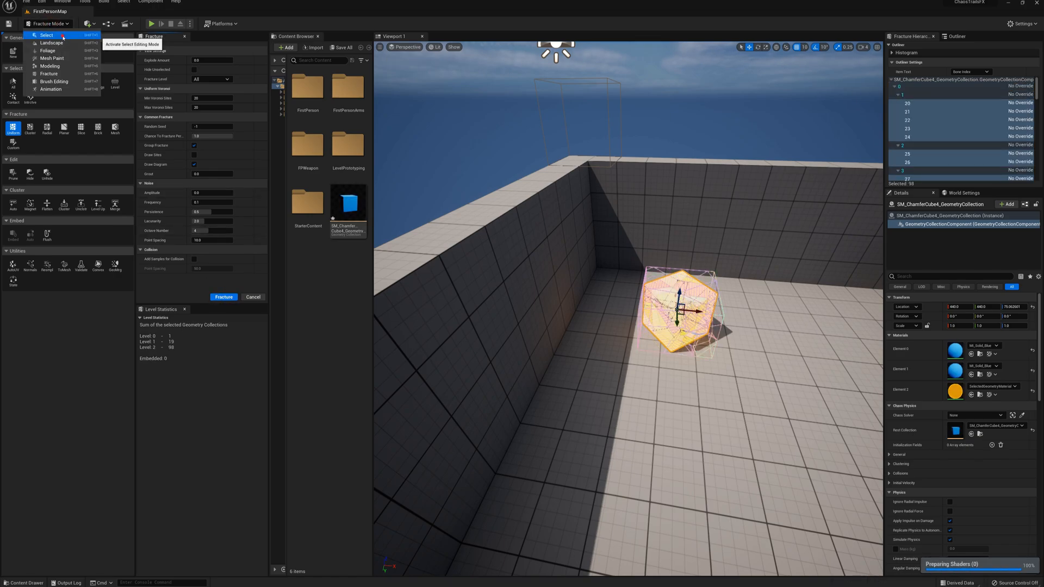
pyautogui.click(47, 35)
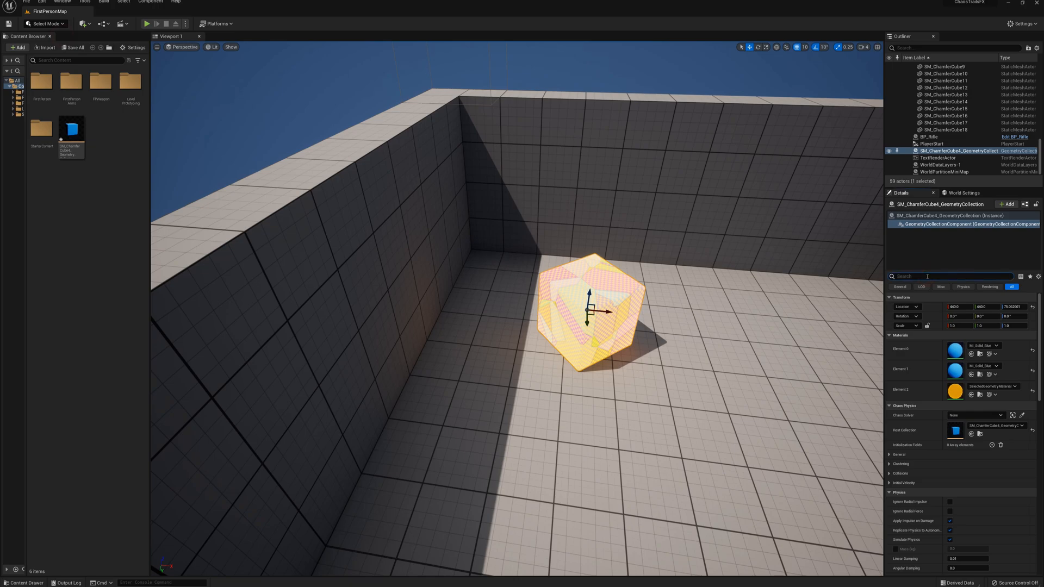
pyautogui.write('bone')
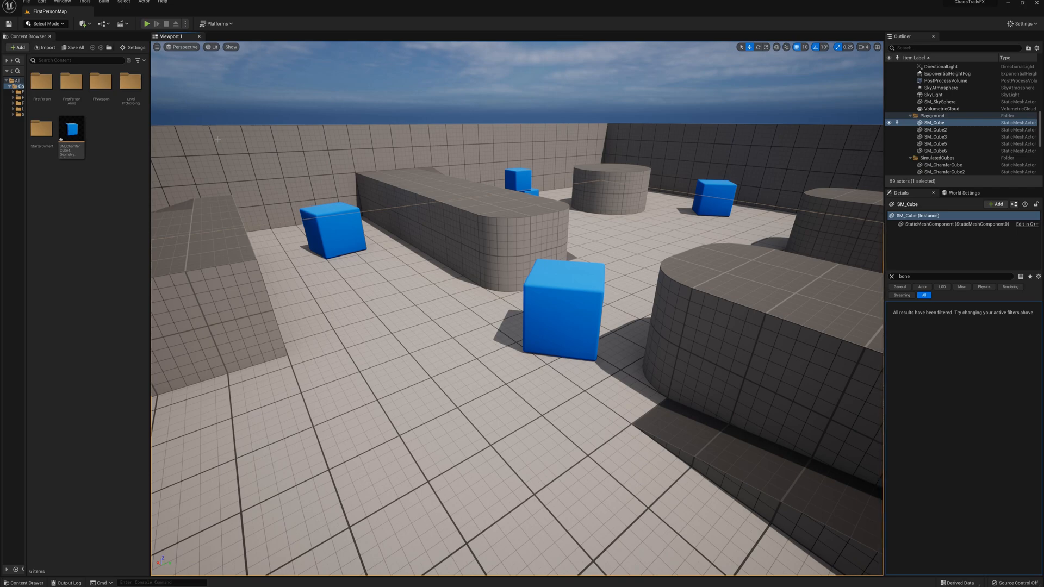
# Show engine content, search 'master' and copy FS_MasterField into Content.
pyautogui.click(136, 48)
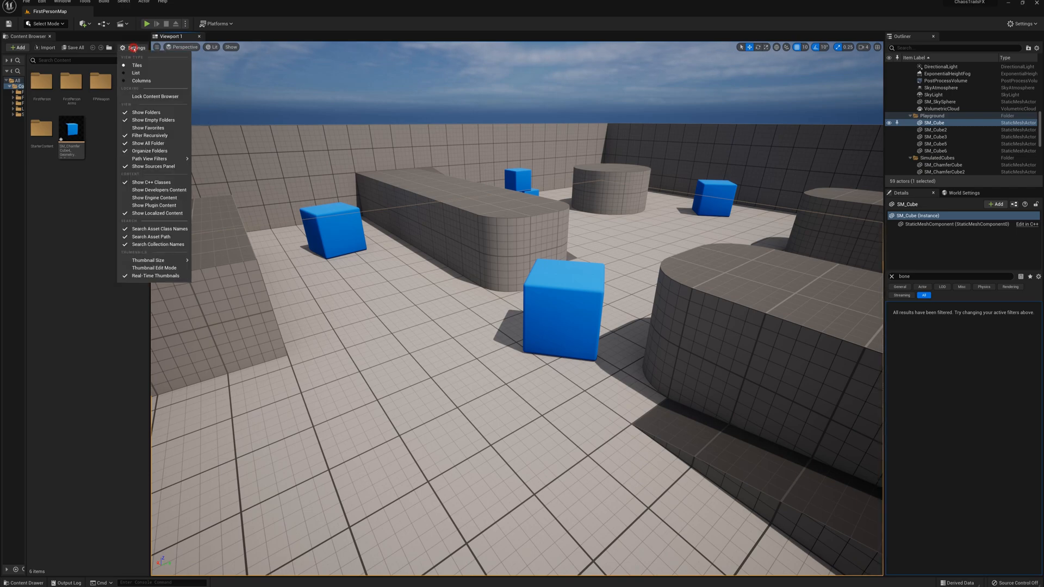
pyautogui.moveTo(154, 196)
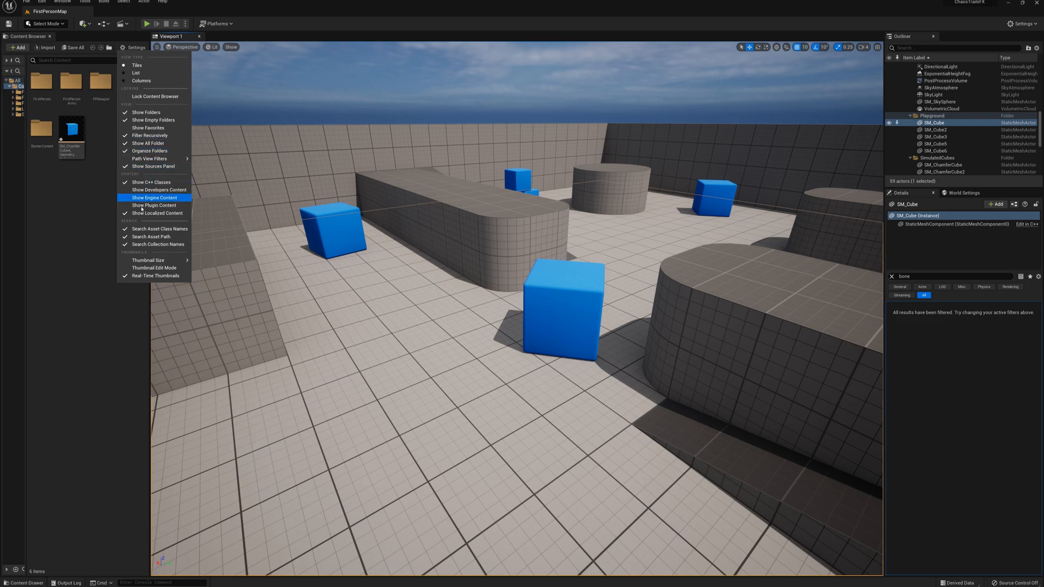
pyautogui.click(155, 197)
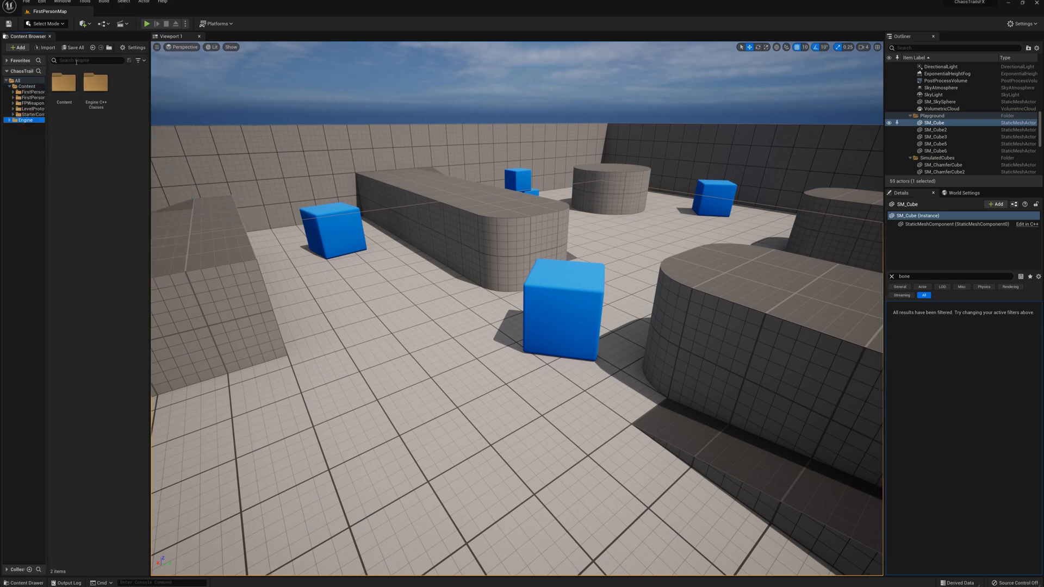
pyautogui.write('master')
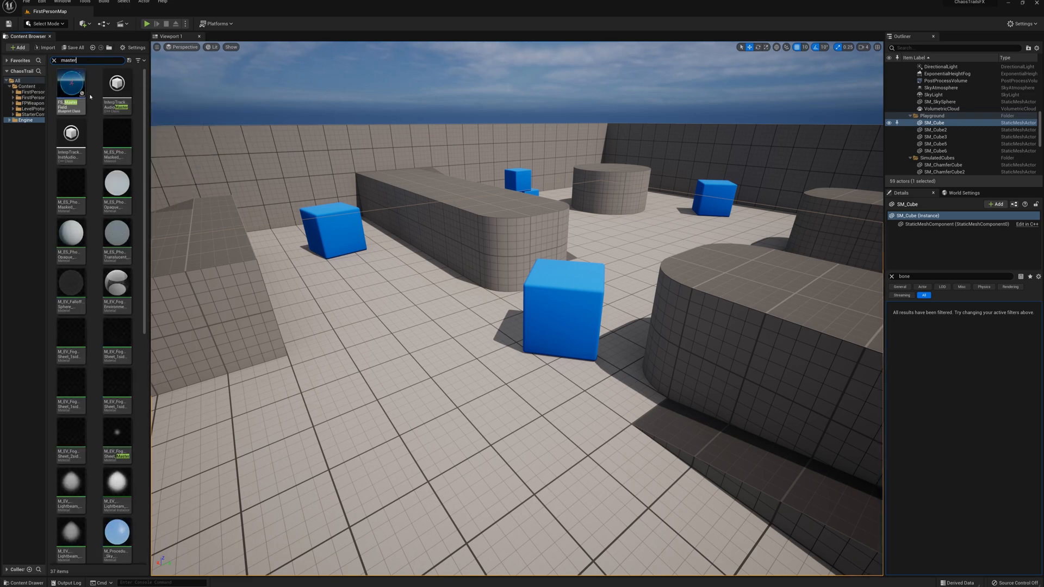
pyautogui.click(70, 82)
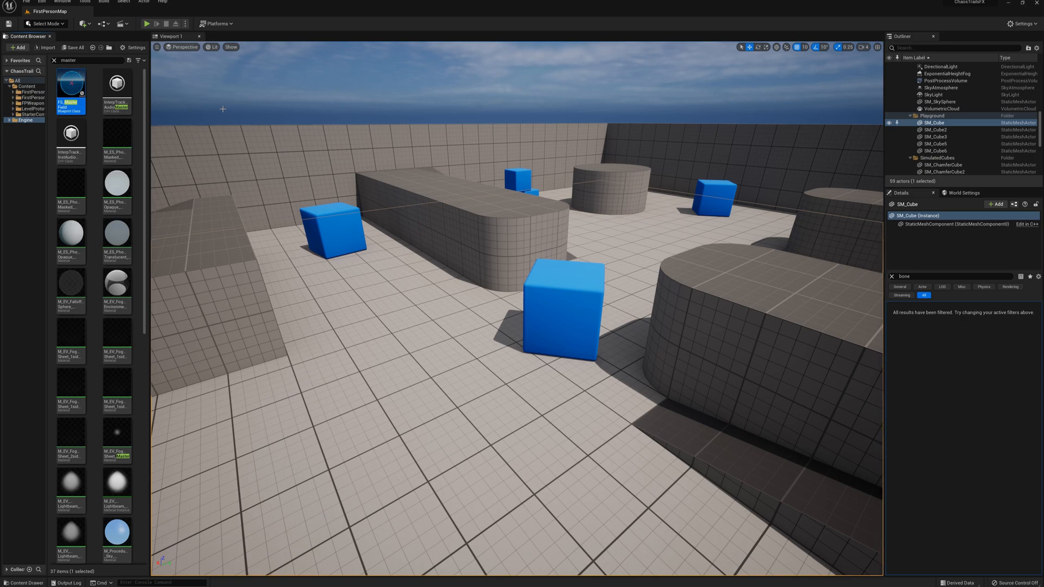
pyautogui.click(7, 120)
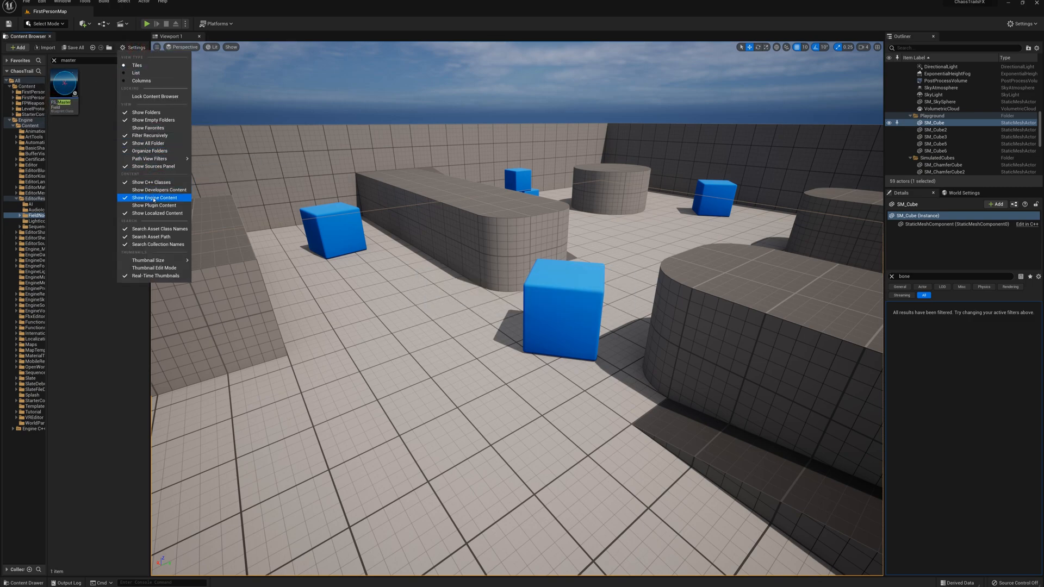
# Hide engine content again and rename the copy to FS_Explosion_Field.
pyautogui.click(154, 198)
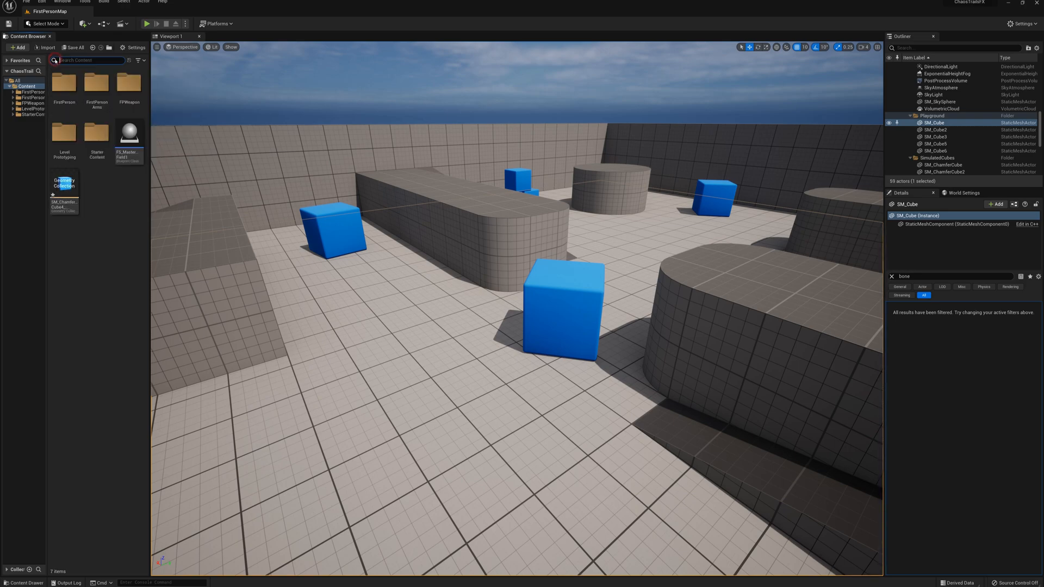
pyautogui.click(128, 133)
pyautogui.write('FS_')
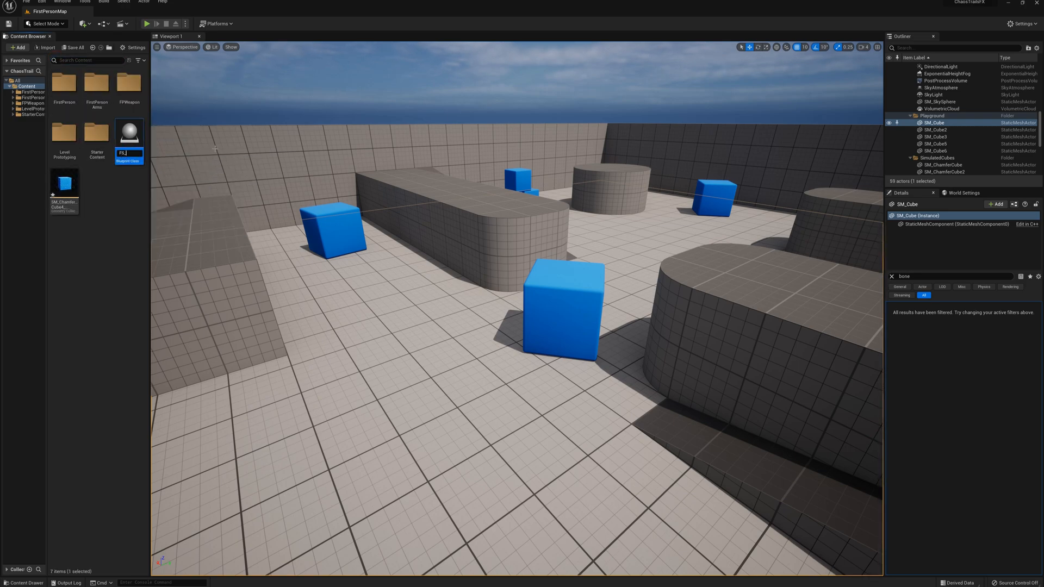
pyautogui.write('xplosion_')
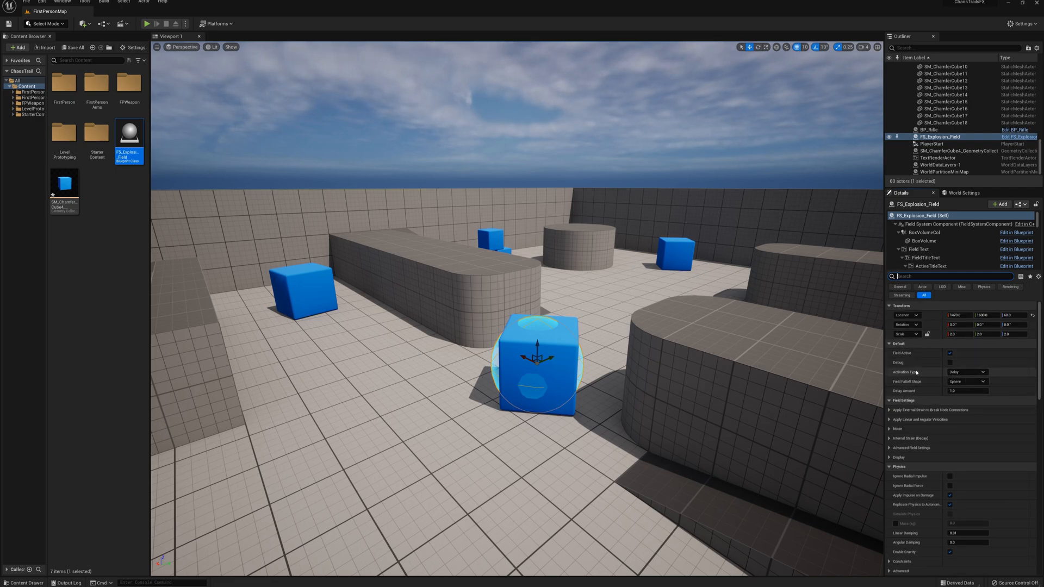
# Set the explosion field's Activation Type to delayed activation.
pyautogui.click(967, 372)
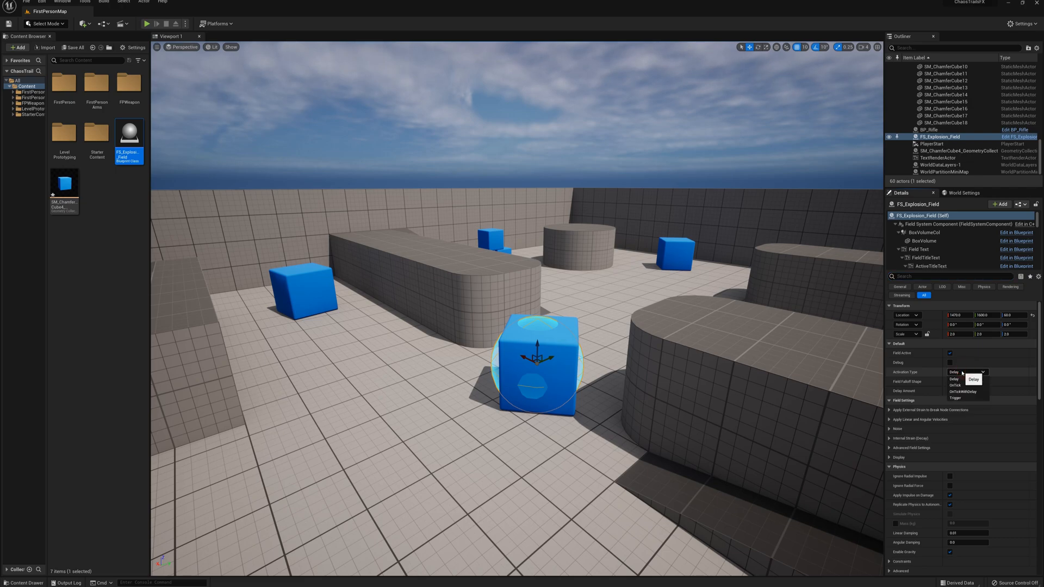
pyautogui.moveTo(966, 385)
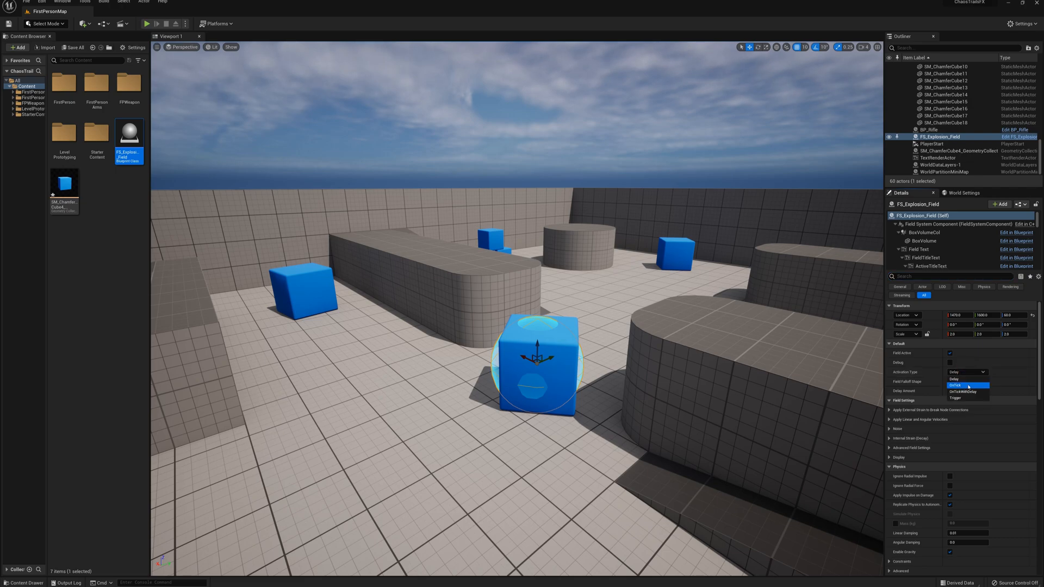
pyautogui.click(955, 379)
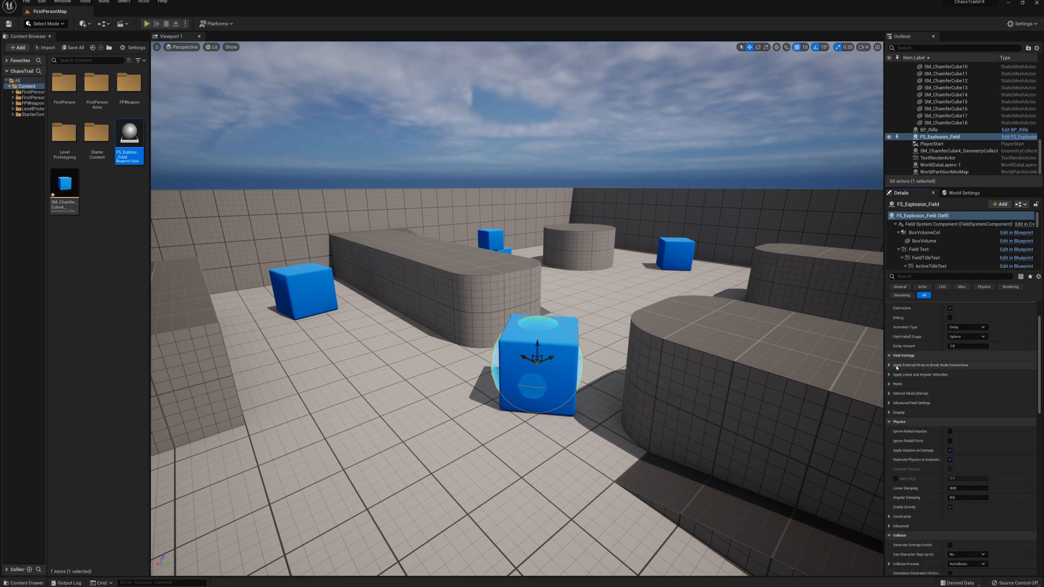
pyautogui.click(889, 364)
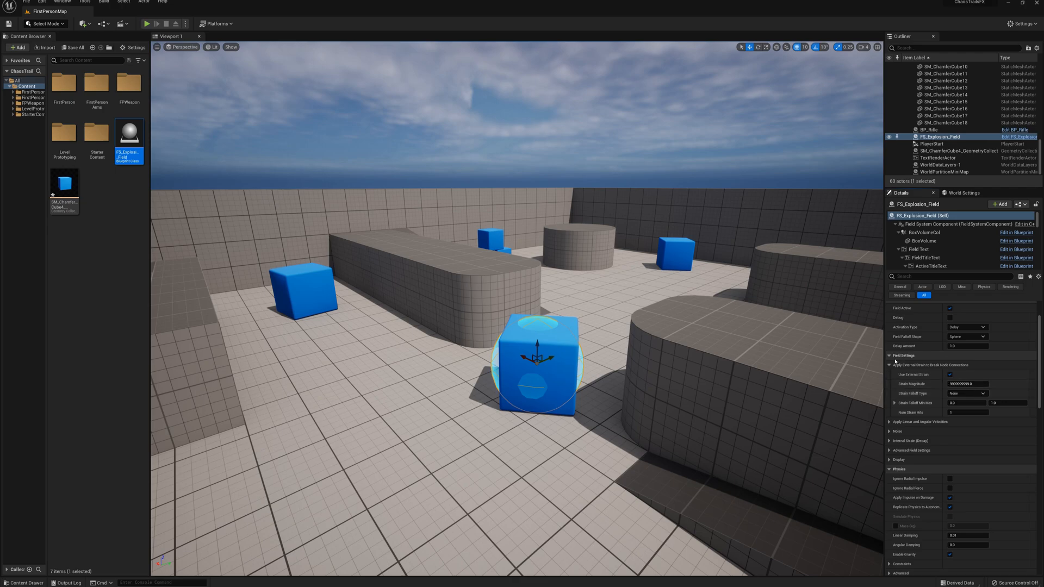
pyautogui.click(889, 374)
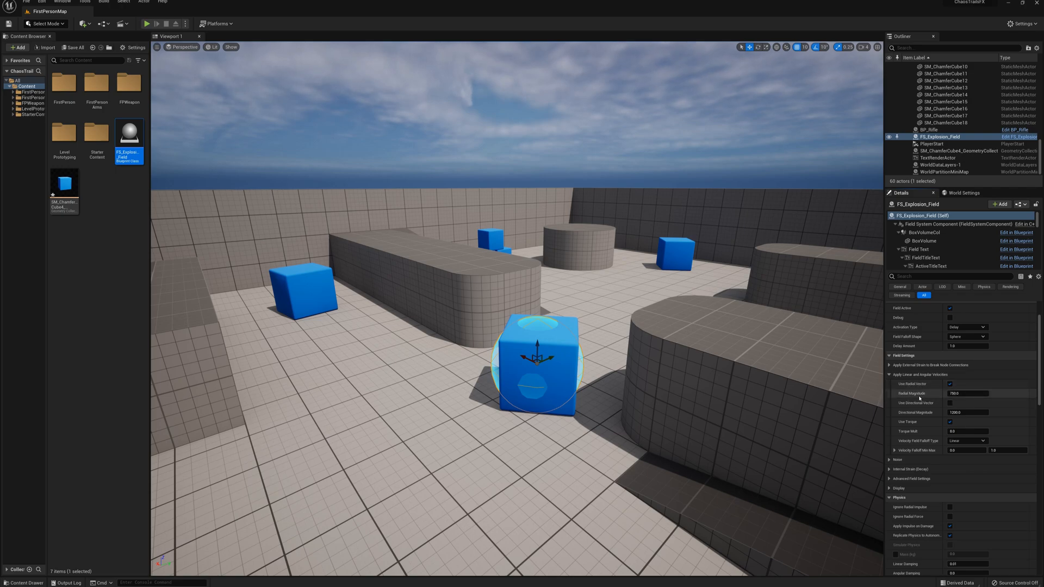
# Set Radial Magnitude to 1200, enable Use Directional Vector, and play the level.
pyautogui.click(969, 393)
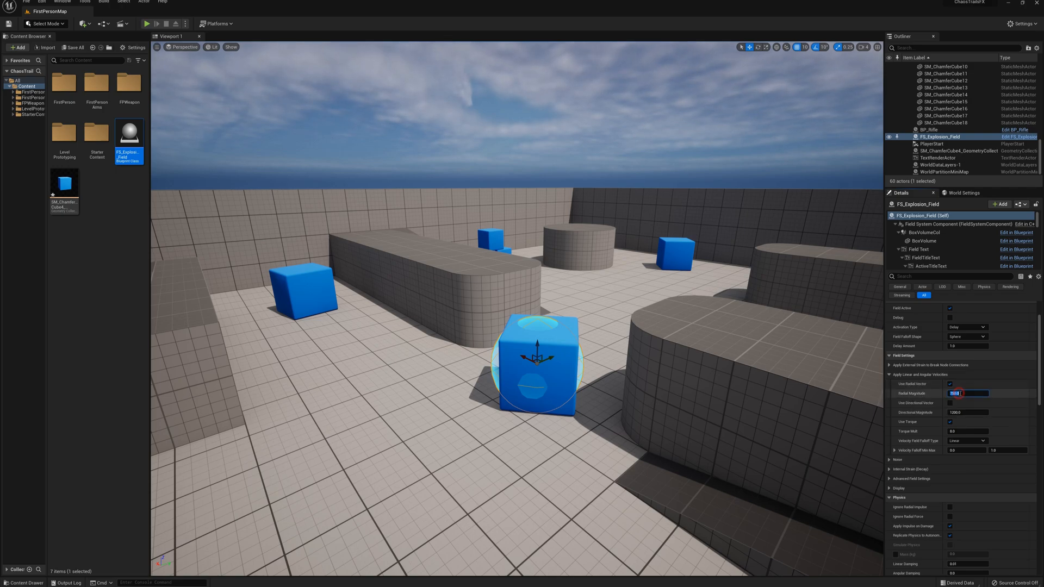
pyautogui.write('1200')
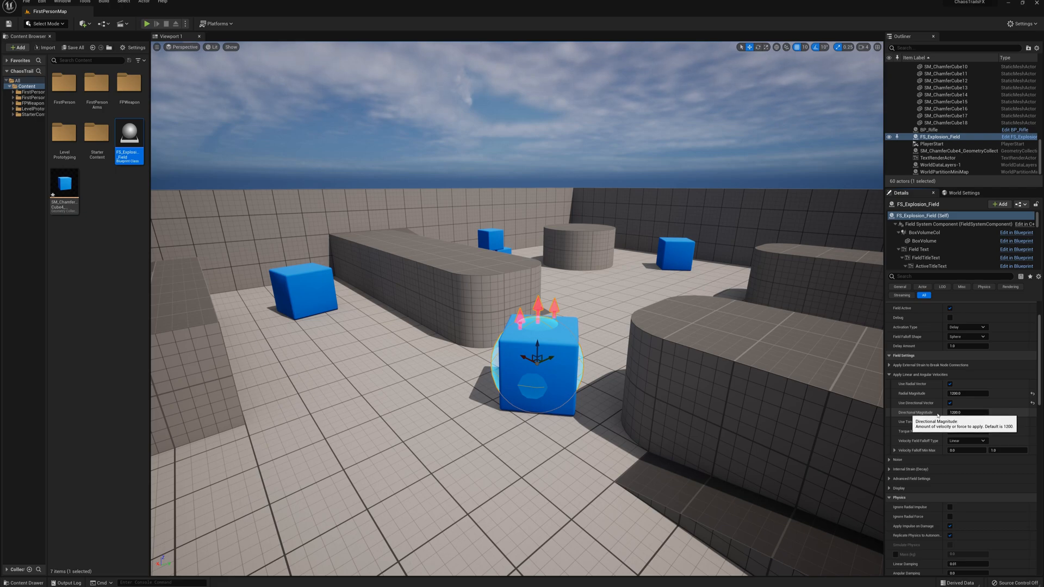
pyautogui.click(969, 412)
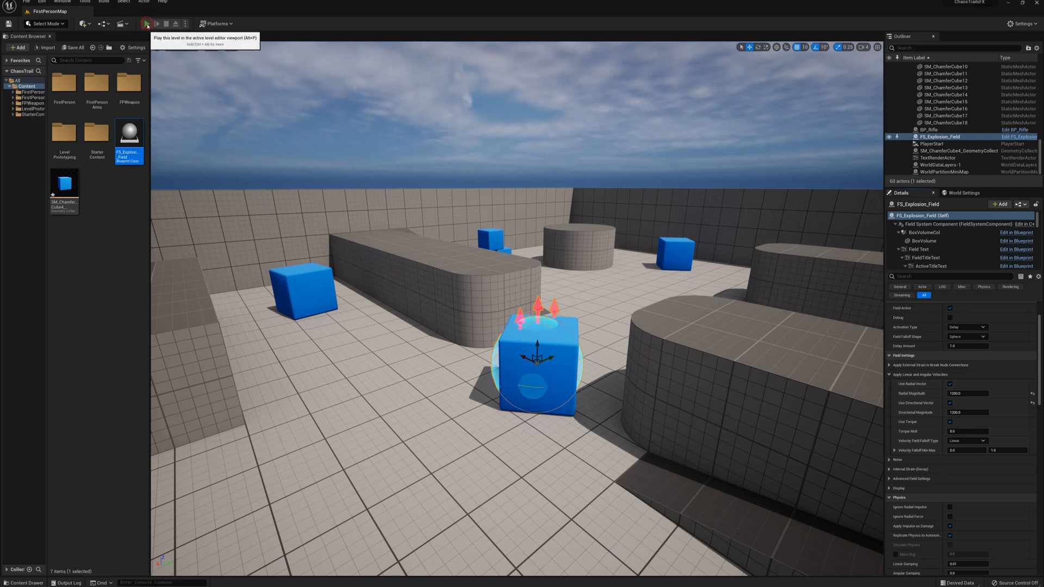
pyautogui.click(147, 24)
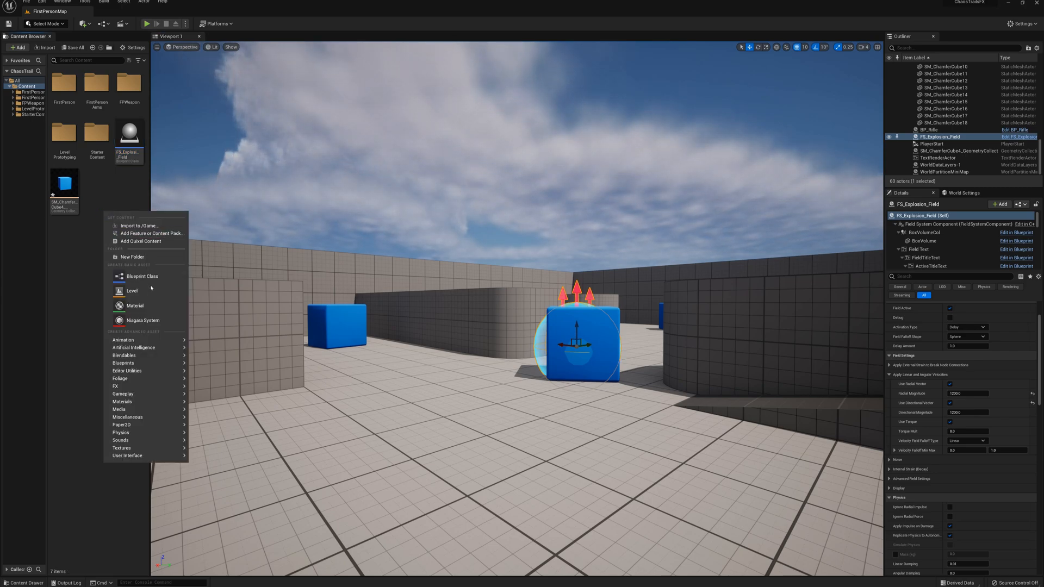
# Create an empty Niagara System named Trails_FX and open it in the Niagara editor.
pyautogui.click(142, 320)
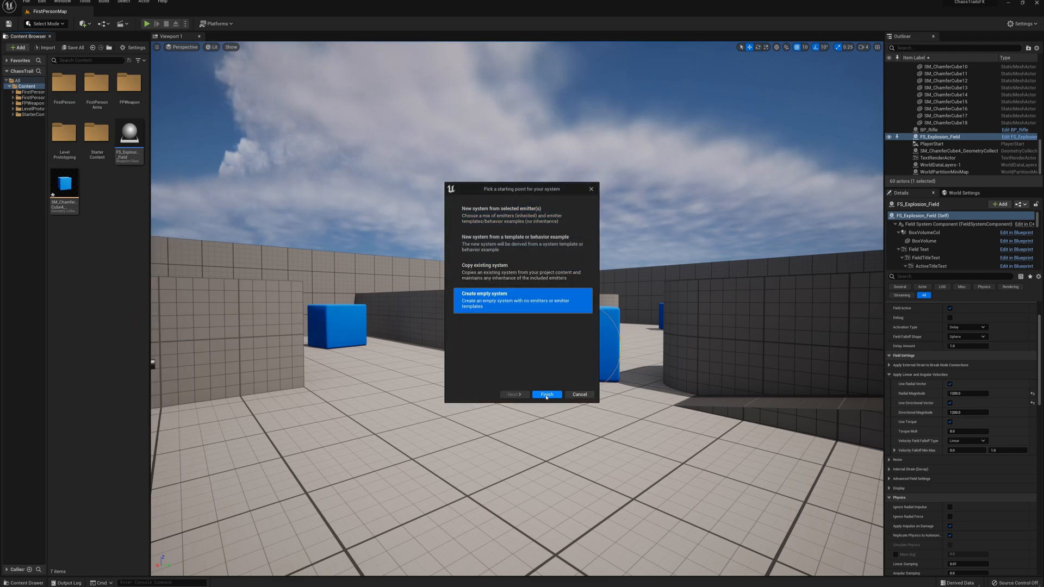
pyautogui.click(546, 395)
pyautogui.write('Trails_FX')
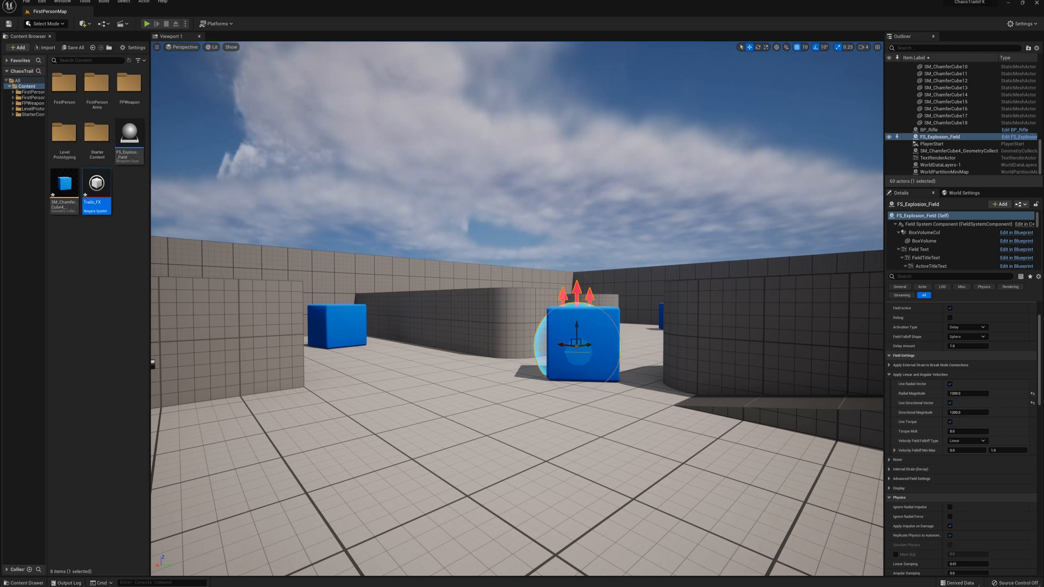
pyautogui.doubleClick(96, 183)
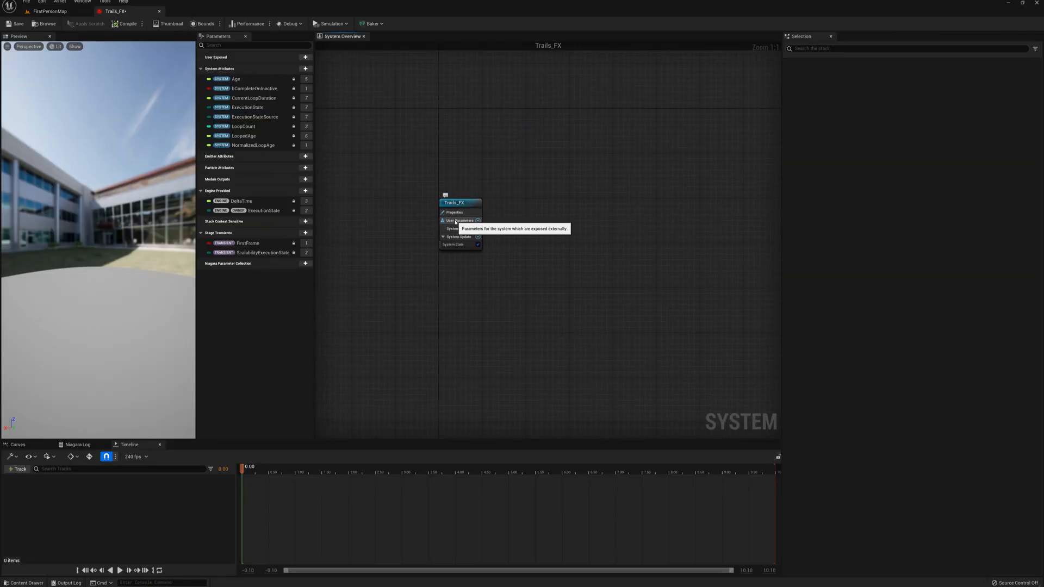
# Add a user-exposed Chaos Destruction Data parameter to the Trails_FX system.
pyautogui.click(477, 220)
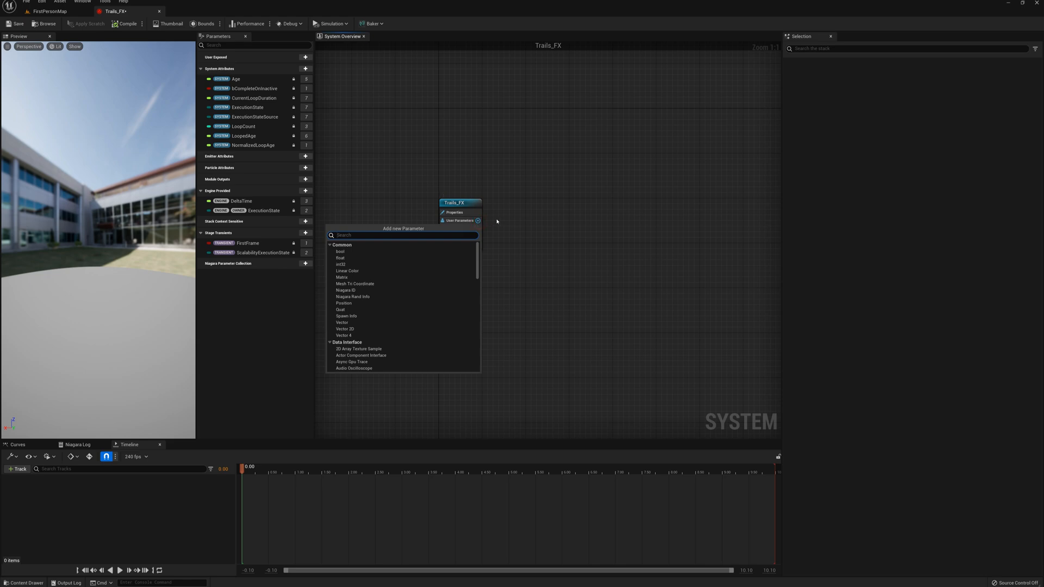
pyautogui.write('chaos')
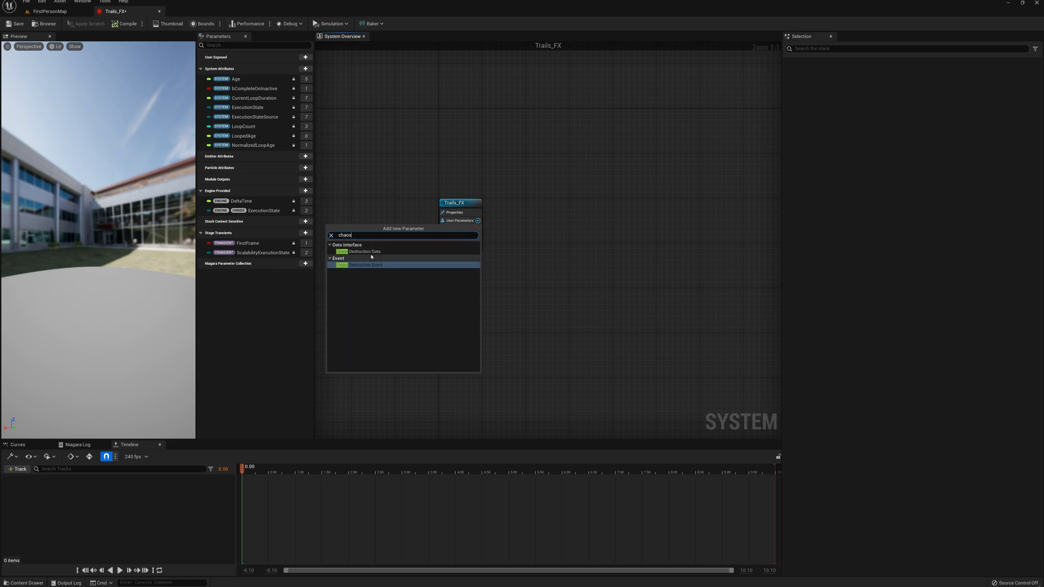
pyautogui.click(365, 252)
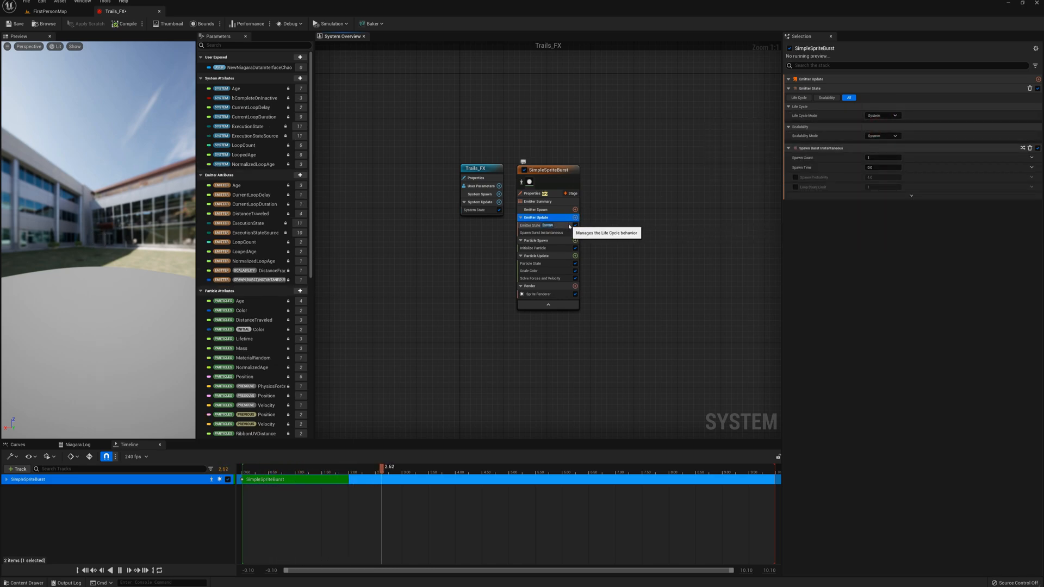
pyautogui.click(542, 232)
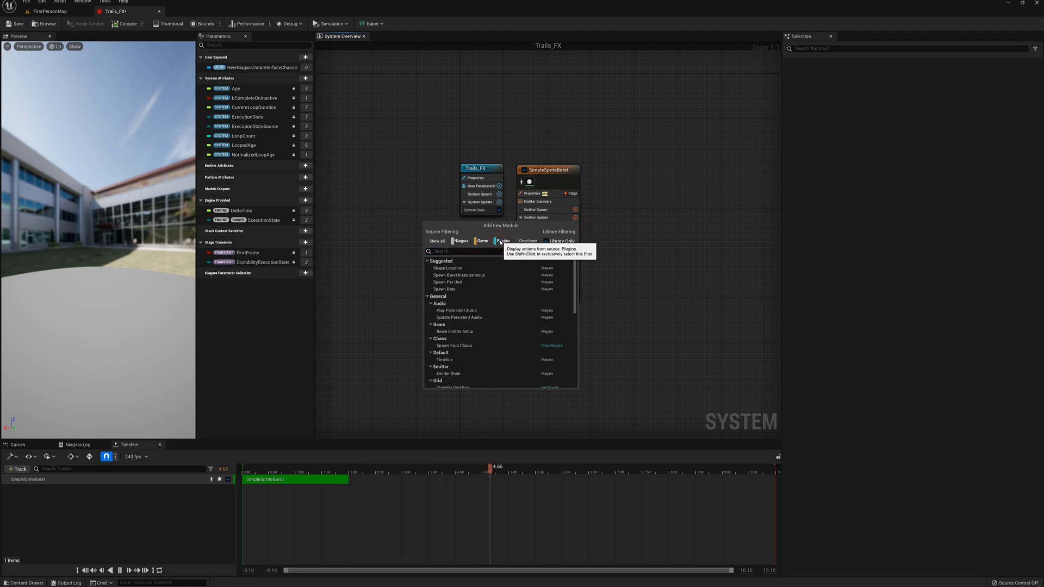
# Add the Spawn from Chaos and Apply Chaos Data modules to the emitter.
pyautogui.write('chaos')
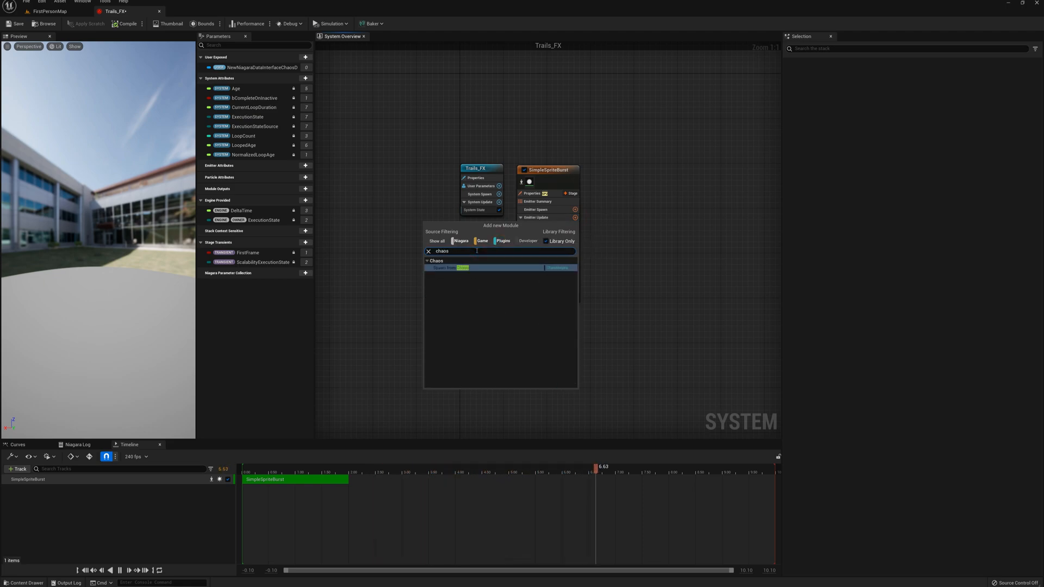
pyautogui.click(451, 267)
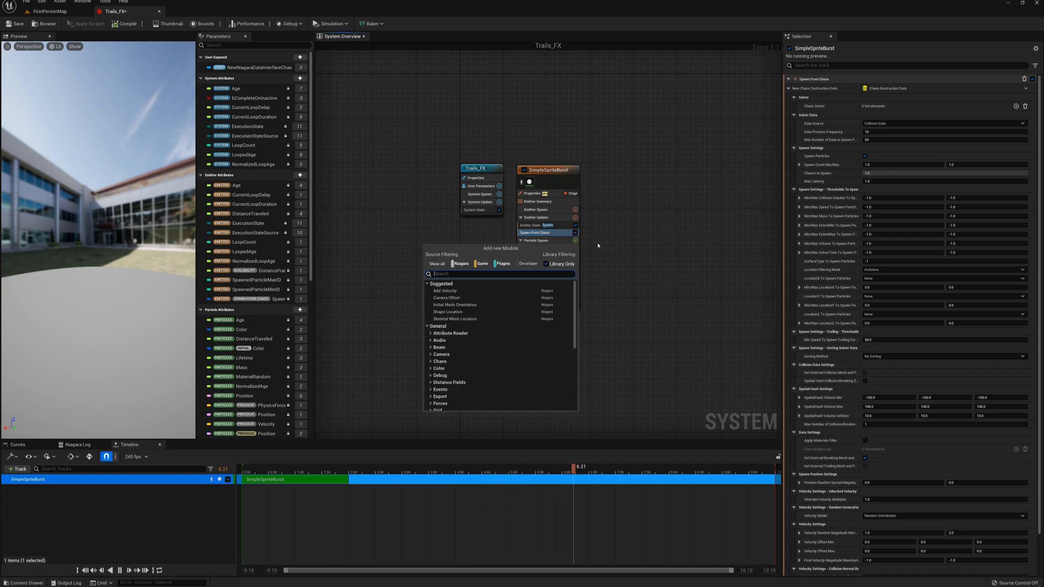
pyautogui.write('chaos')
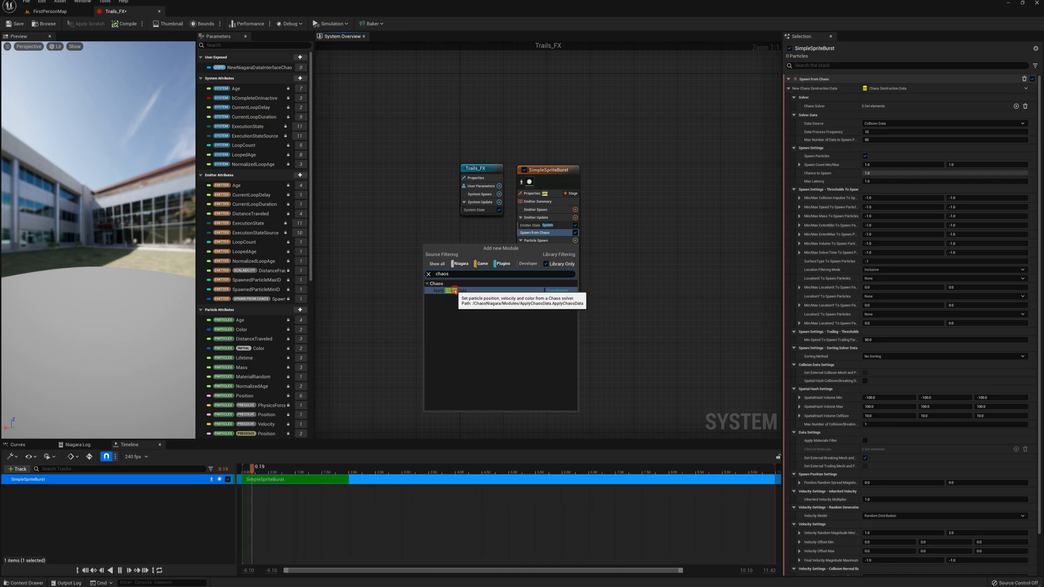
pyautogui.click(438, 291)
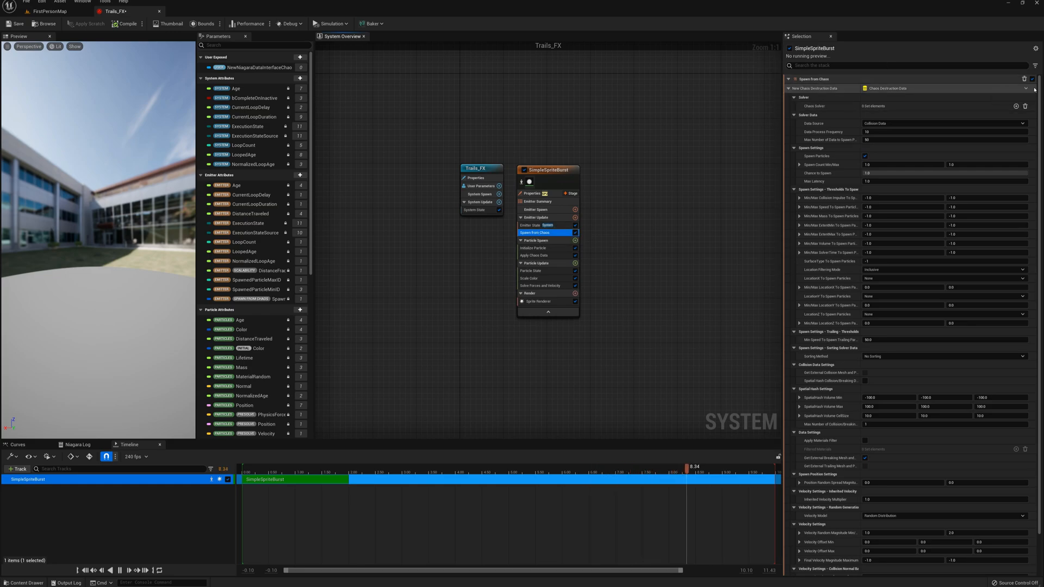
# Point both modules' Chaos Destruction Data at the user parameter.
pyautogui.click(1025, 89)
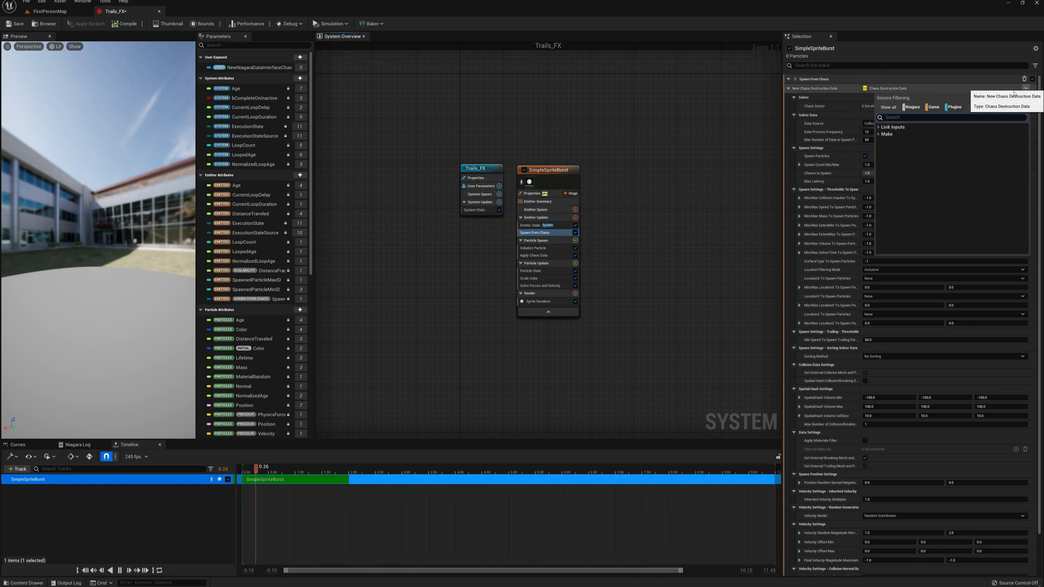
pyautogui.write('user')
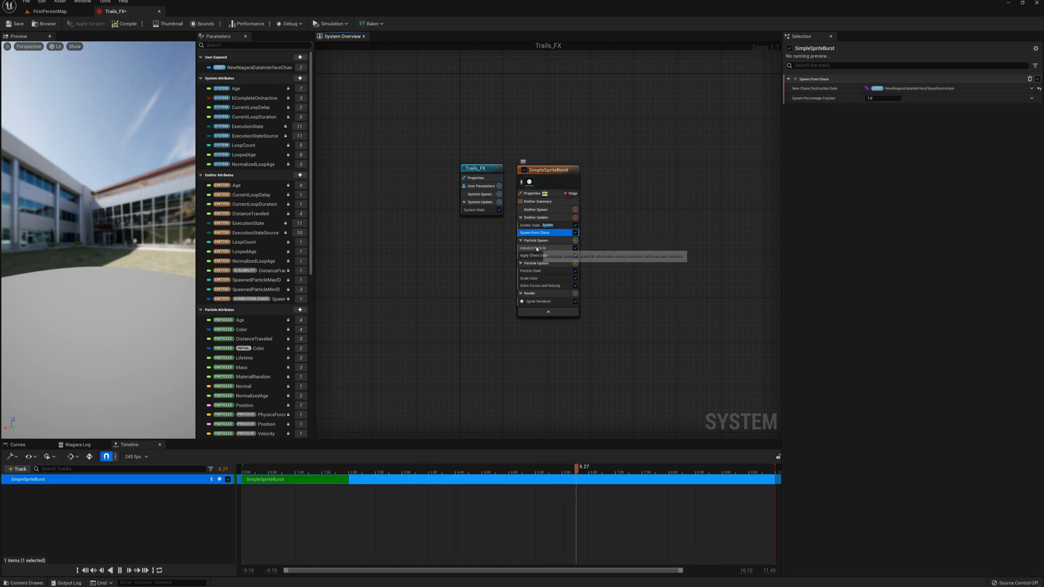
pyautogui.click(534, 255)
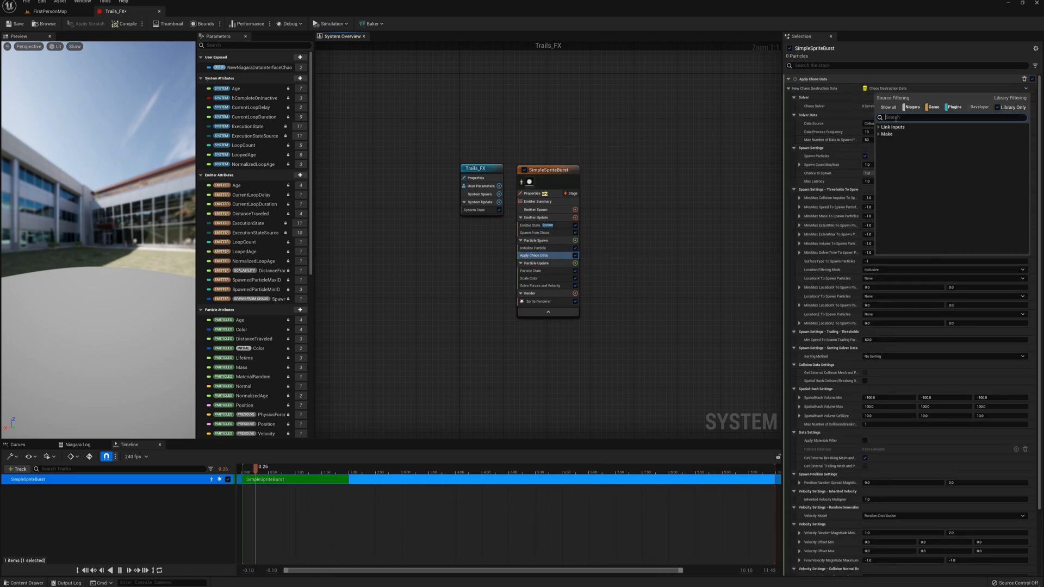
pyautogui.write('user')
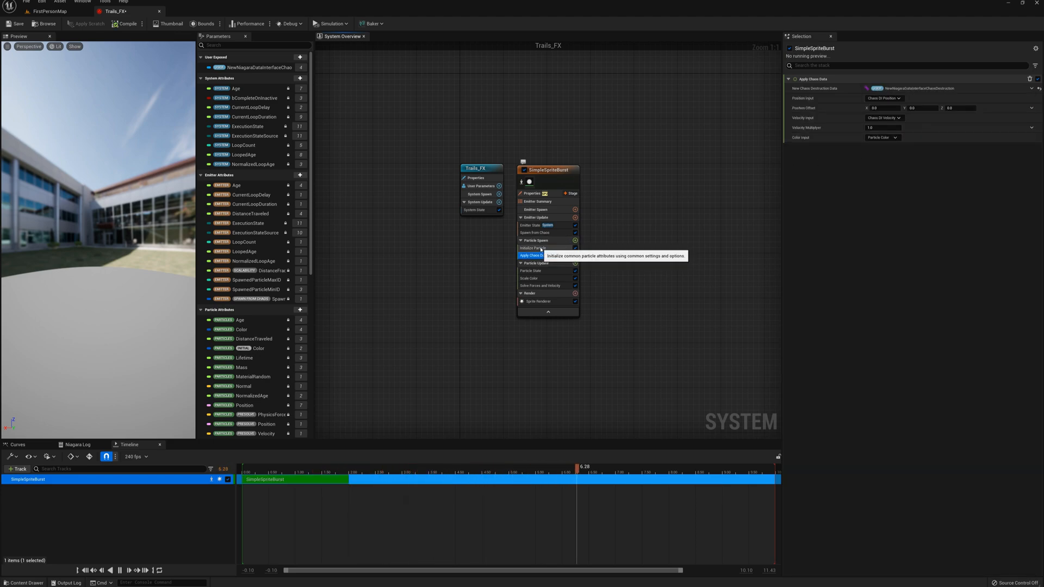
pyautogui.click(43, 10)
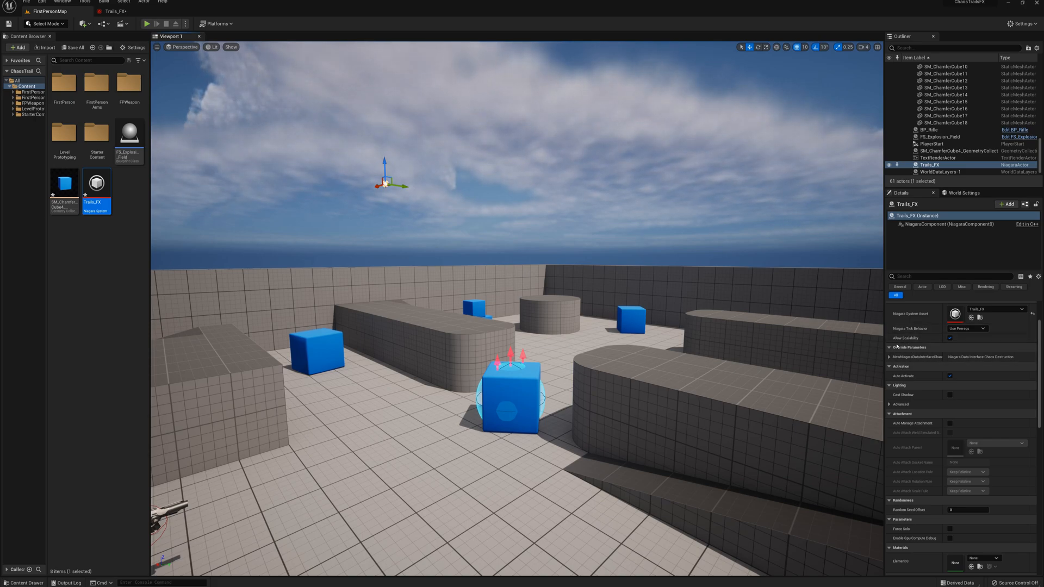
# Set the Trails_FX actor's override Data Source to Trailing Data, then select the fractured cube.
pyautogui.click(889, 357)
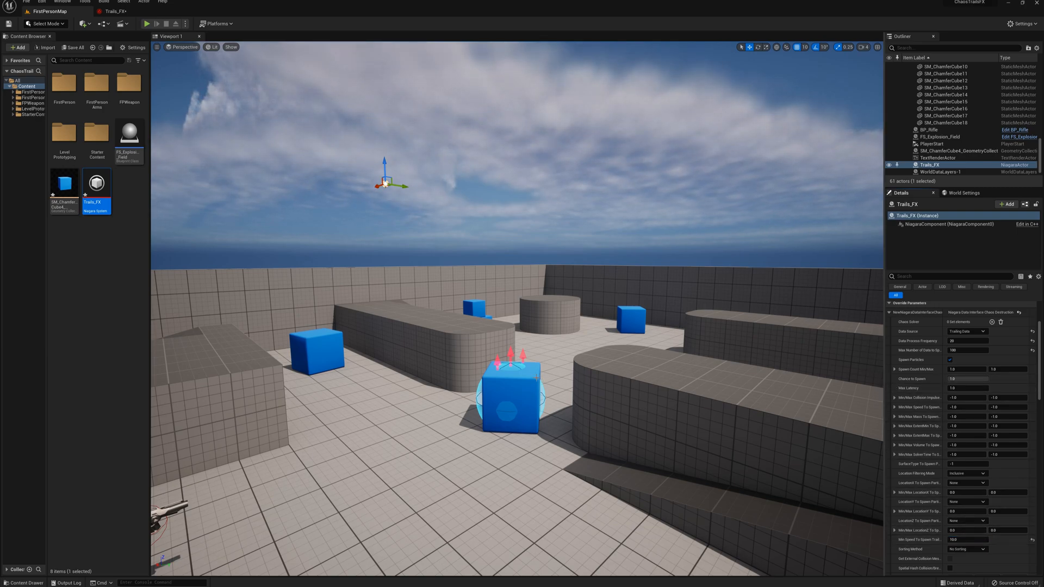
pyautogui.click(946, 150)
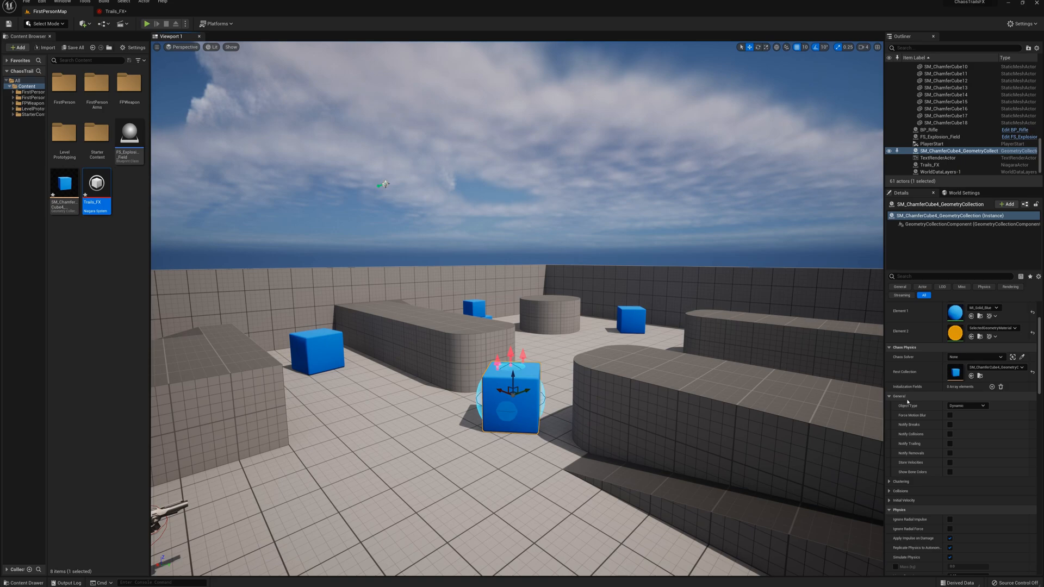
# Enable Notify Breaks and Notify Trailing on the fractured cube geometry collection.
pyautogui.click(950, 425)
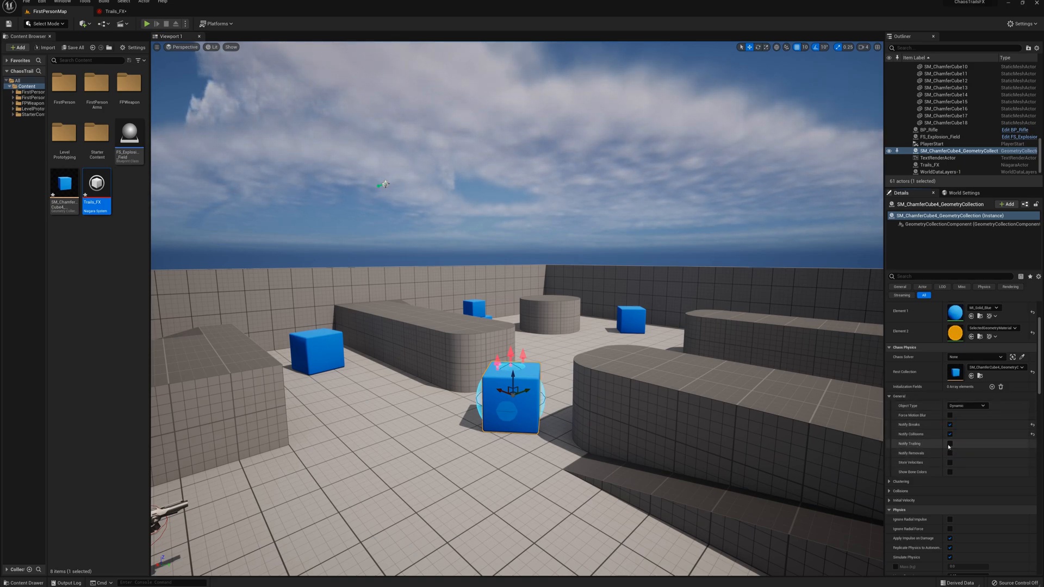
pyautogui.click(950, 444)
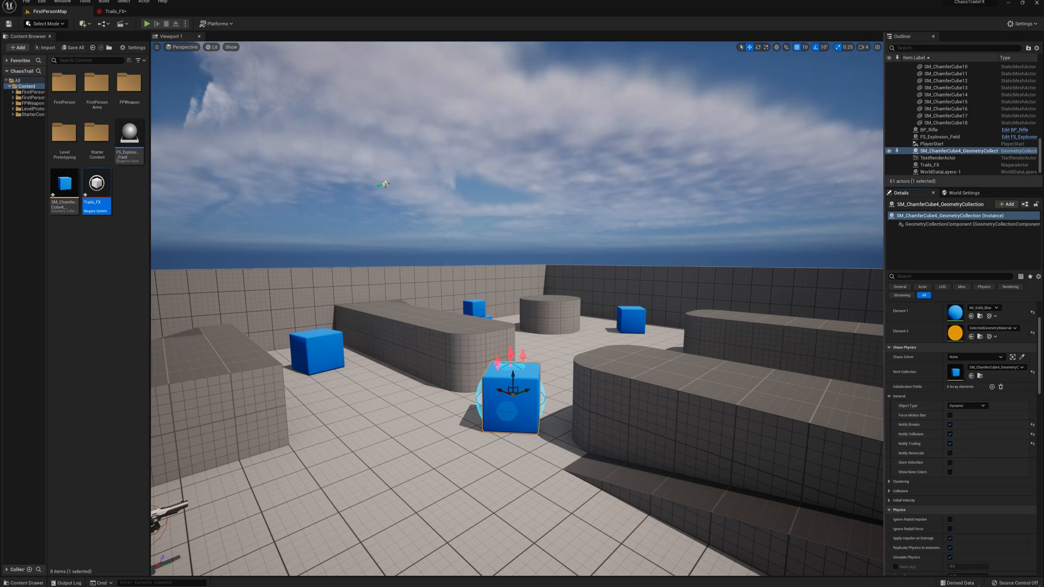
pyautogui.click(41, 2)
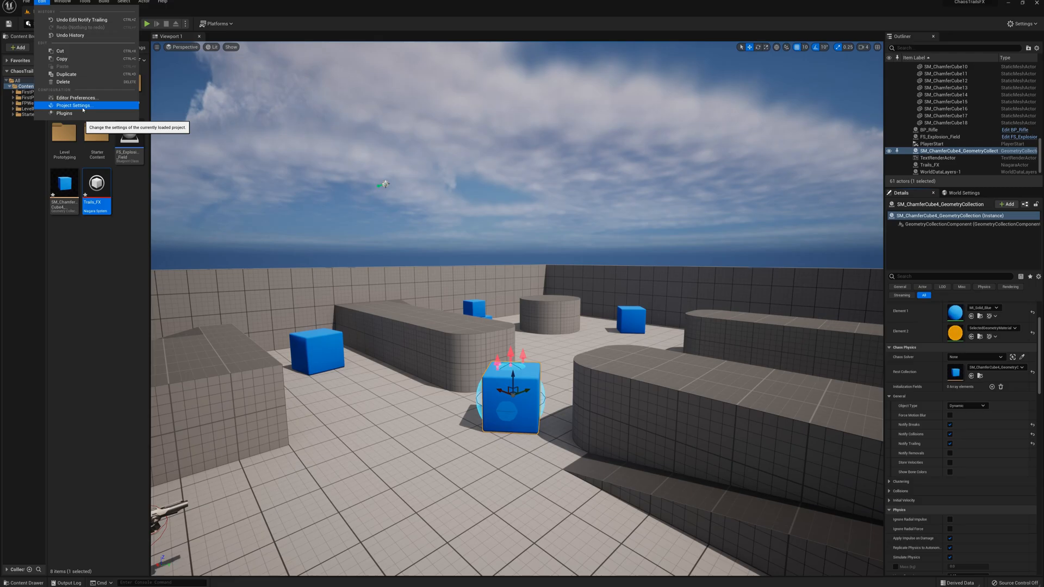
# Enable Generate Trailing Data in Project Settings and return to Trails_FX.
pyautogui.click(73, 104)
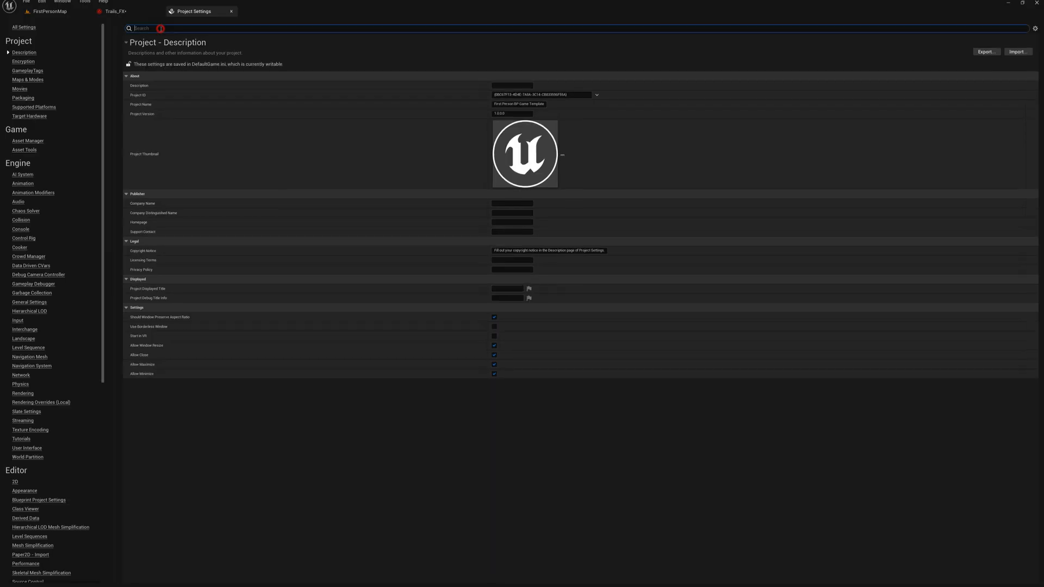
pyautogui.write('trailing')
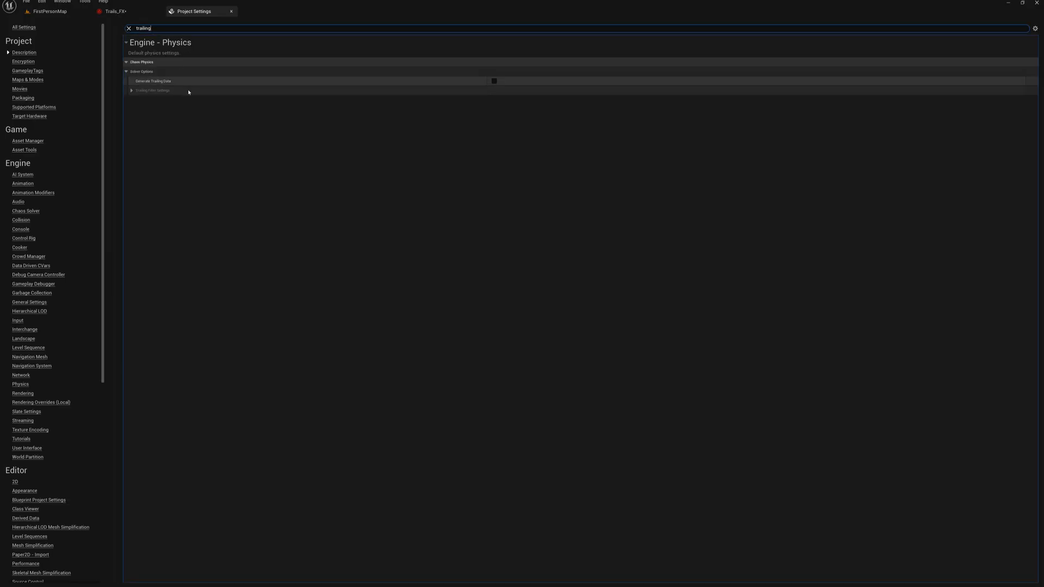
pyautogui.moveTo(474, 82)
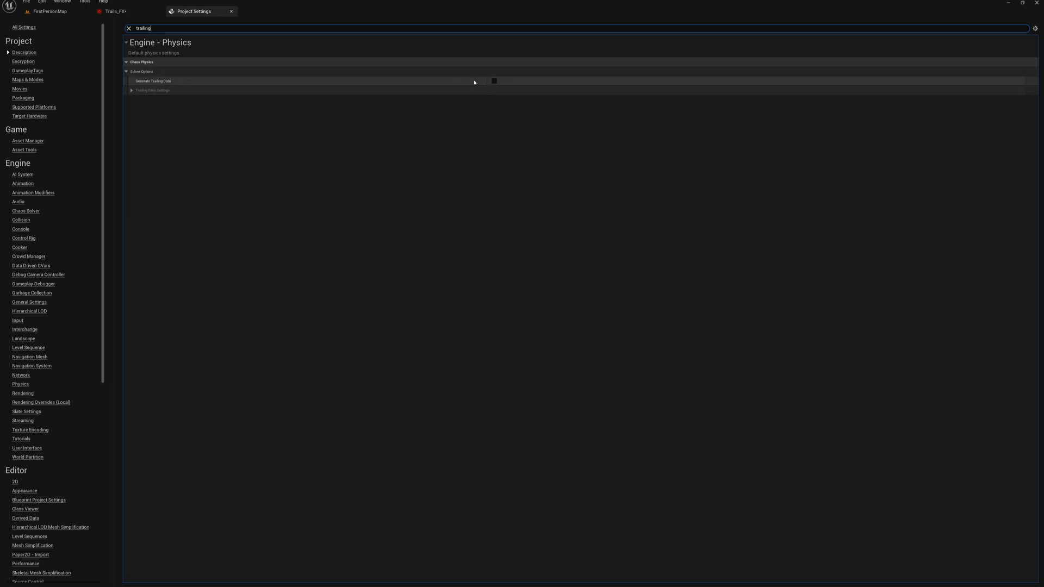
pyautogui.click(493, 80)
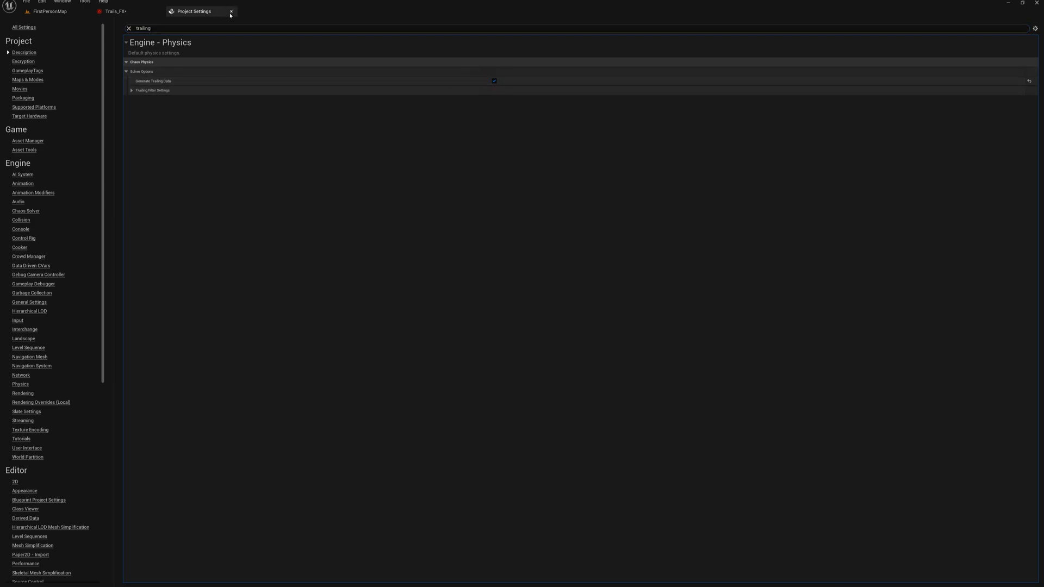
pyautogui.click(231, 11)
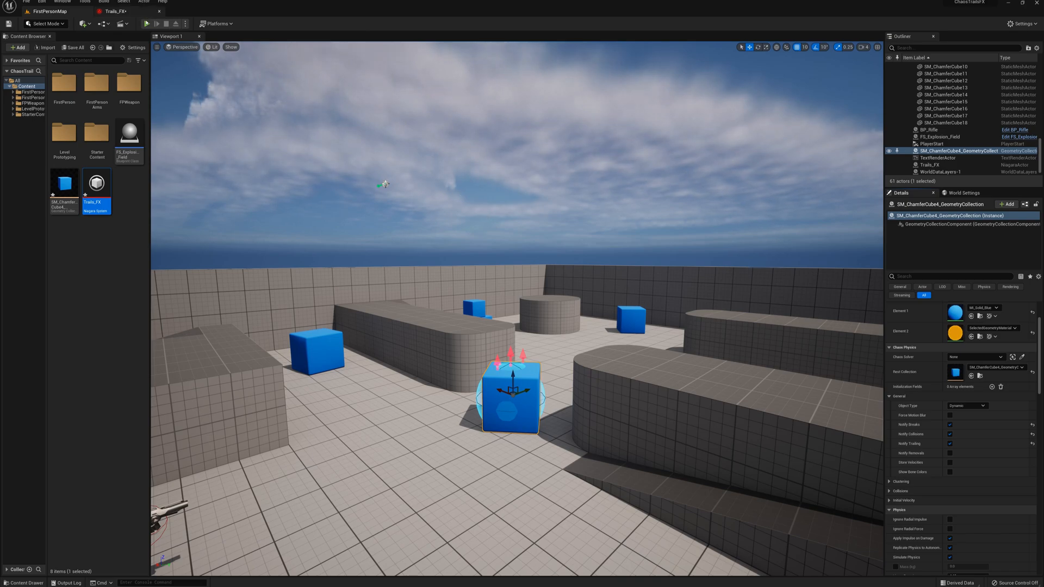
pyautogui.click(151, 23)
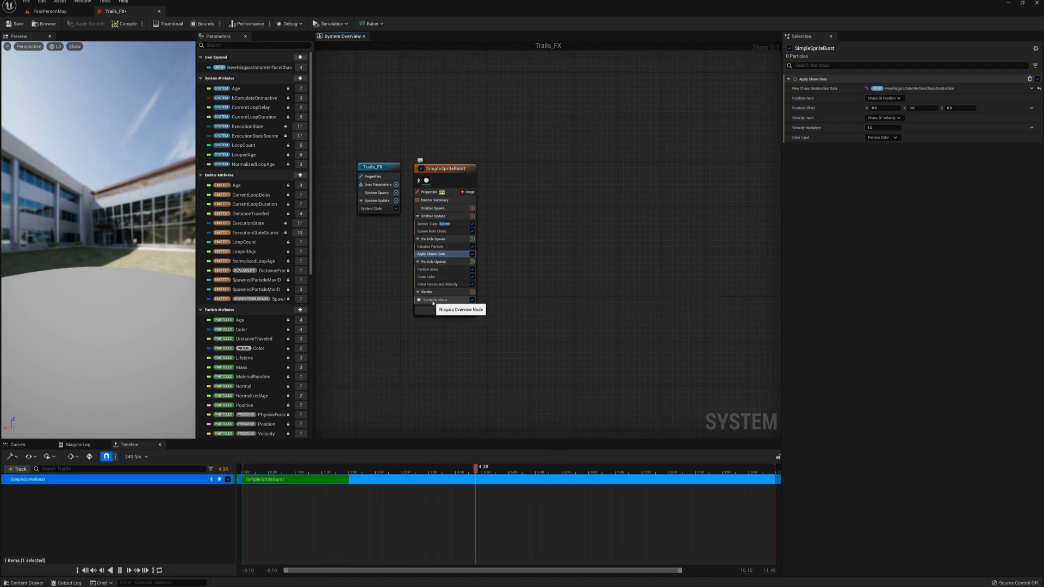
# Give the Sprite Renderer the M_Fire_SubUV material with a 6x6 sub-image size.
pyautogui.click(433, 299)
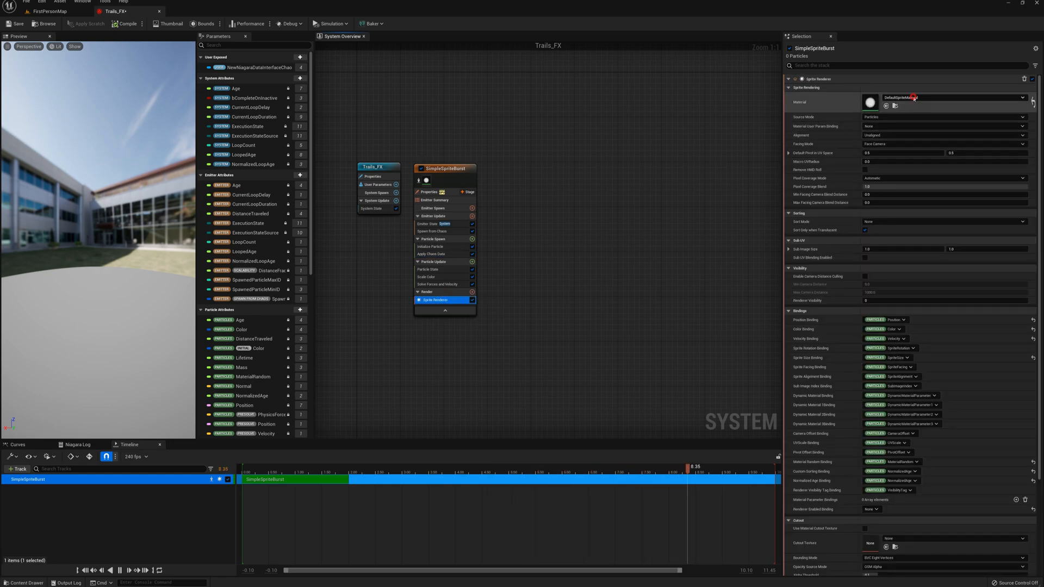
pyautogui.click(1023, 98)
pyautogui.write('fire')
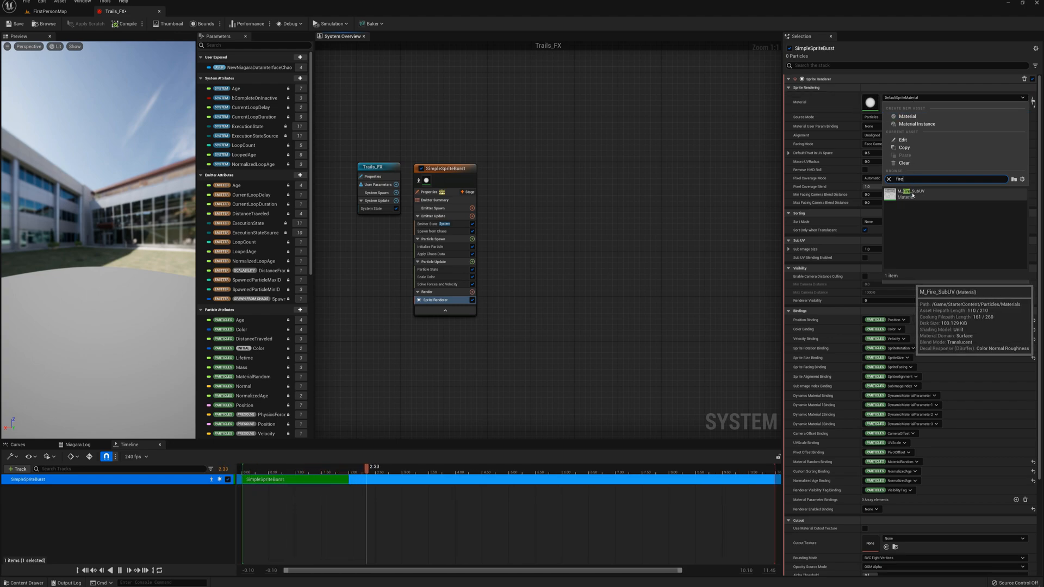
pyautogui.click(905, 193)
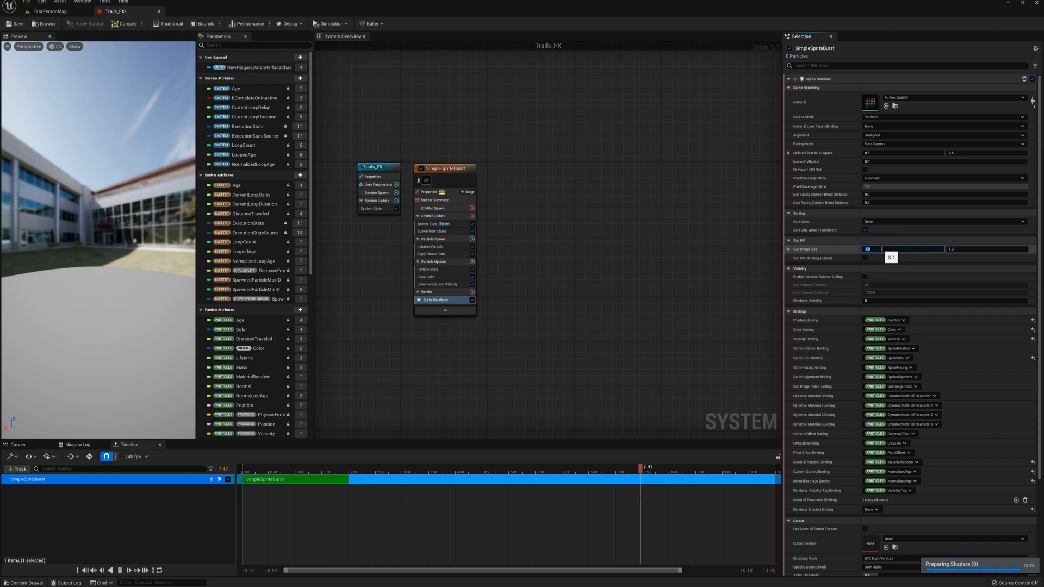
pyautogui.write('6.0')
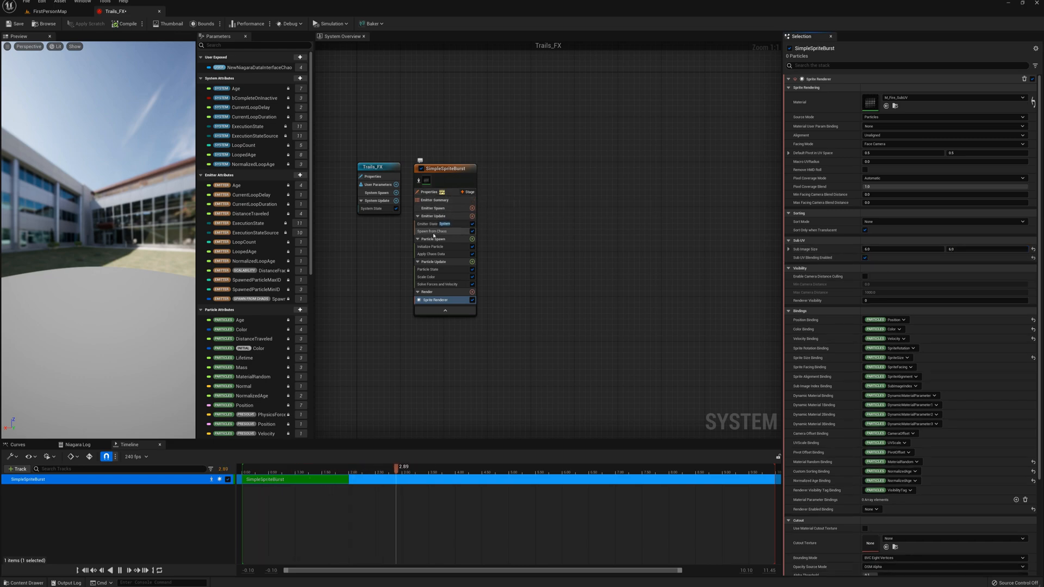
# Spawn particles orange, with uniform sprite size 75 and random sprite rotation.
pyautogui.click(431, 246)
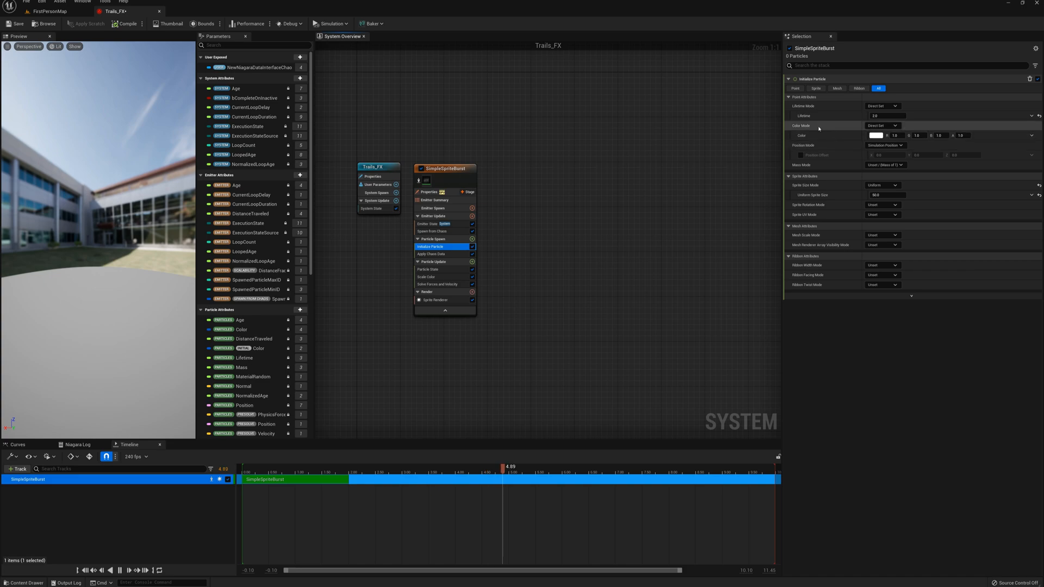
pyautogui.click(876, 135)
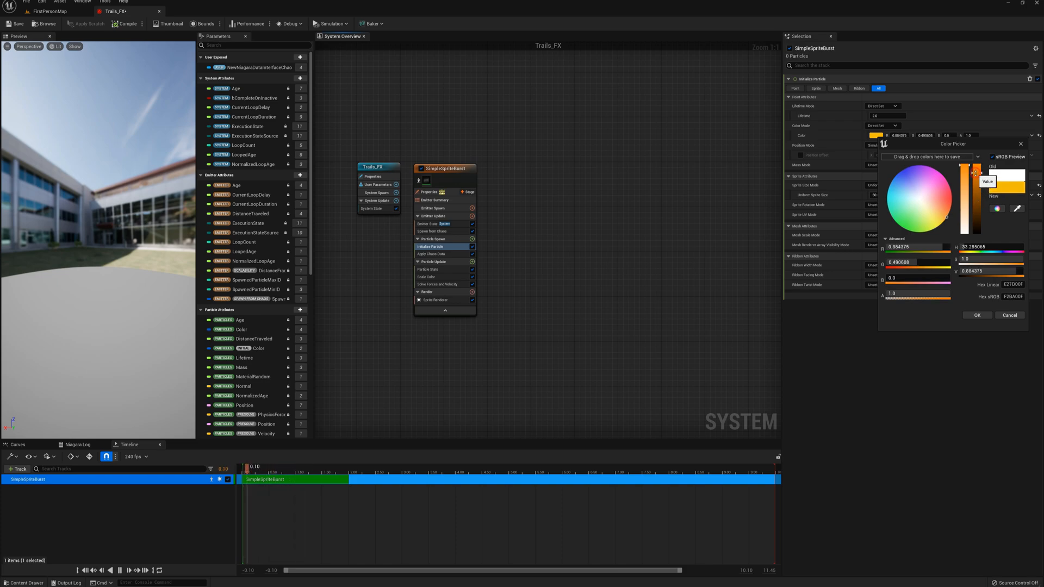
pyautogui.click(976, 315)
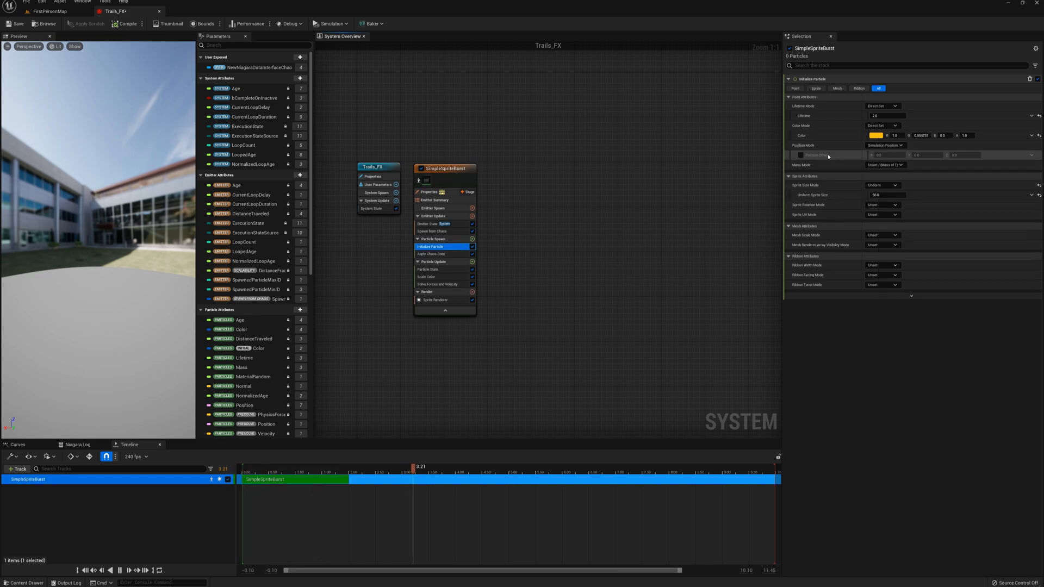
pyautogui.click(886, 195)
pyautogui.write('75')
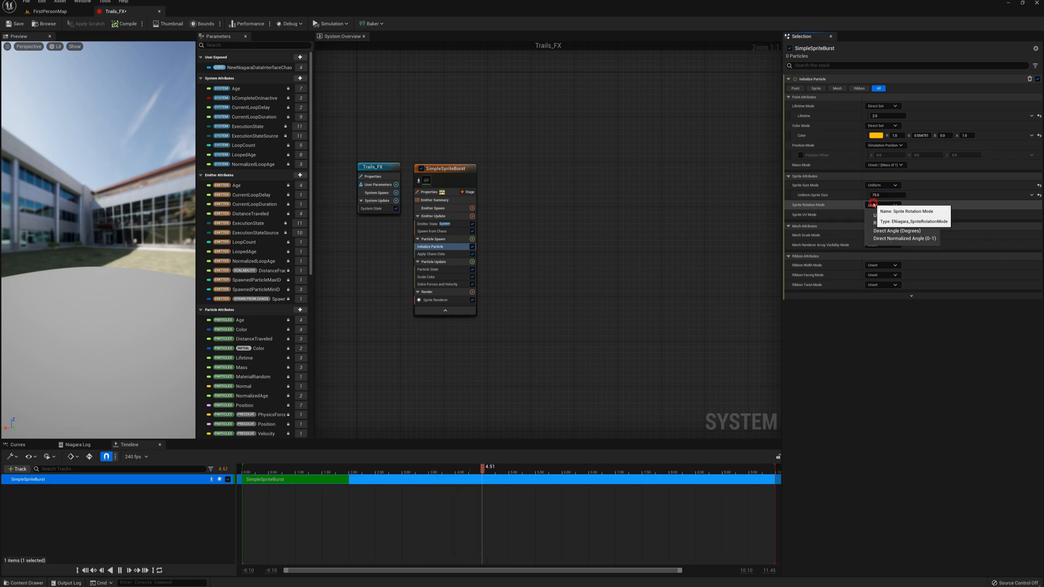
pyautogui.click(899, 214)
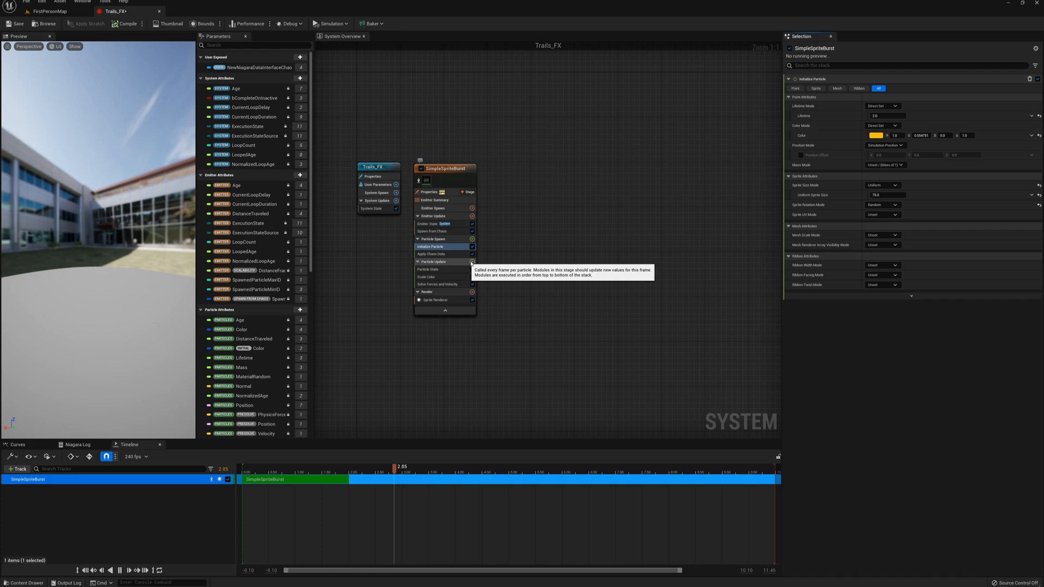
# Add Drag, Acceleration Force and SubUV Animation modules to Particle Update.
pyautogui.click(472, 262)
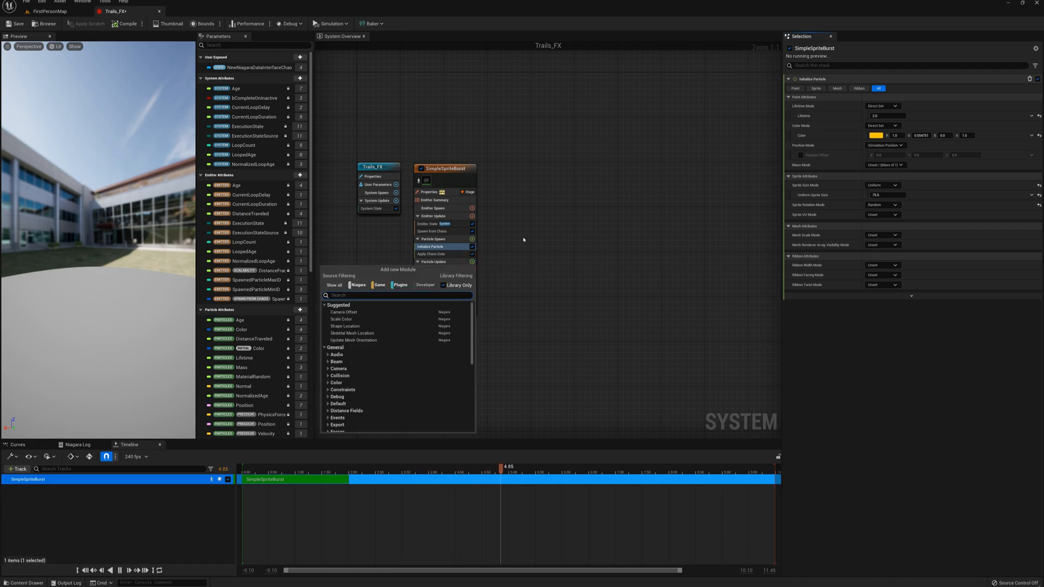
pyautogui.write('drag')
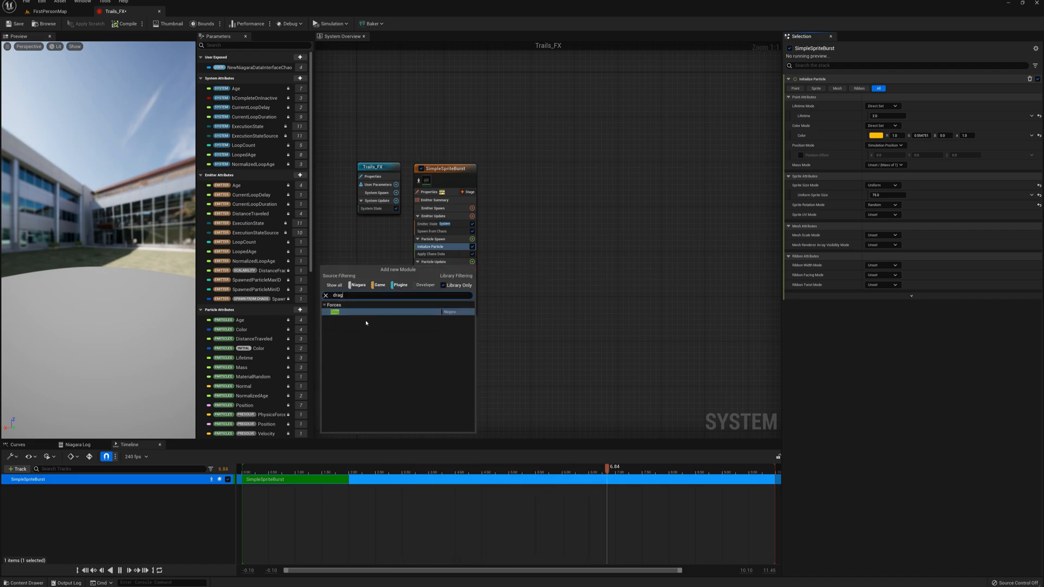
pyautogui.click(335, 311)
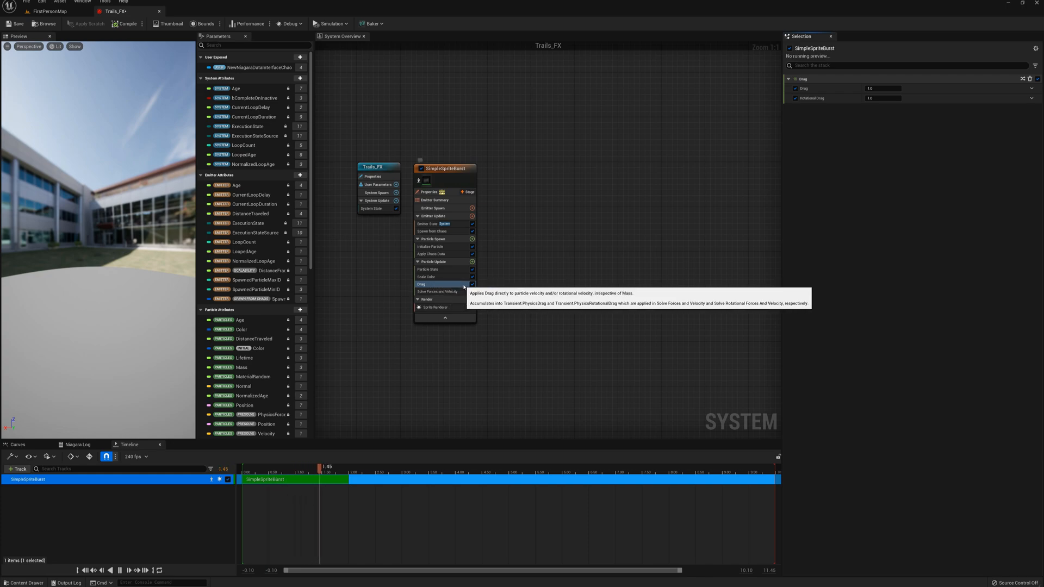
pyautogui.write('acce')
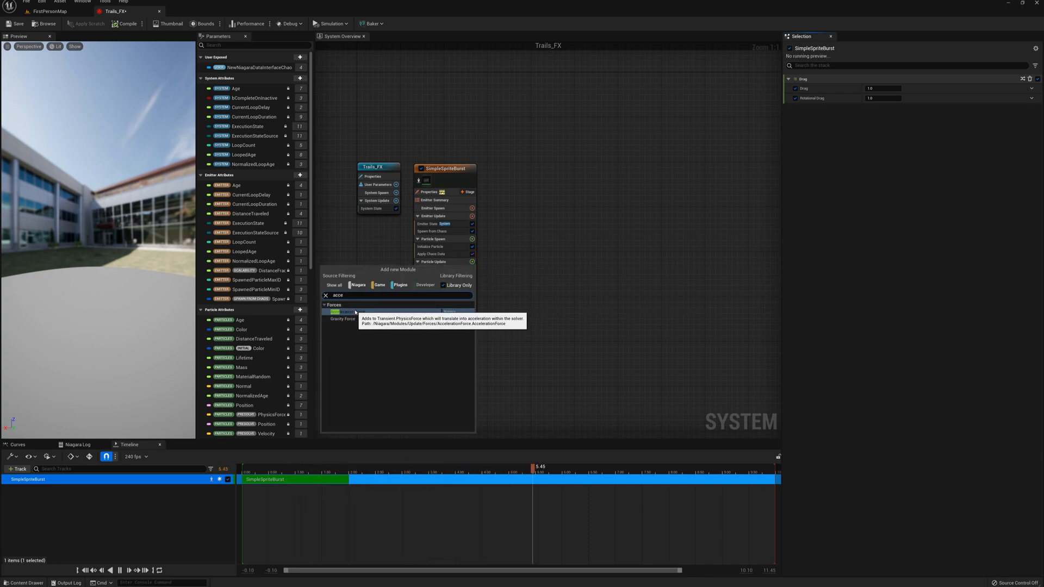
pyautogui.click(339, 312)
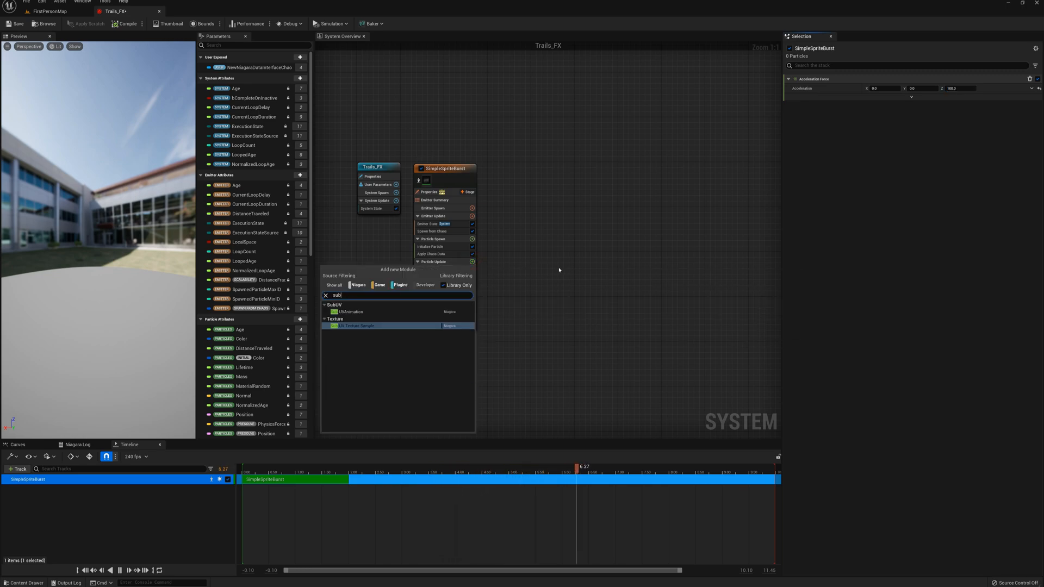
pyautogui.click(350, 312)
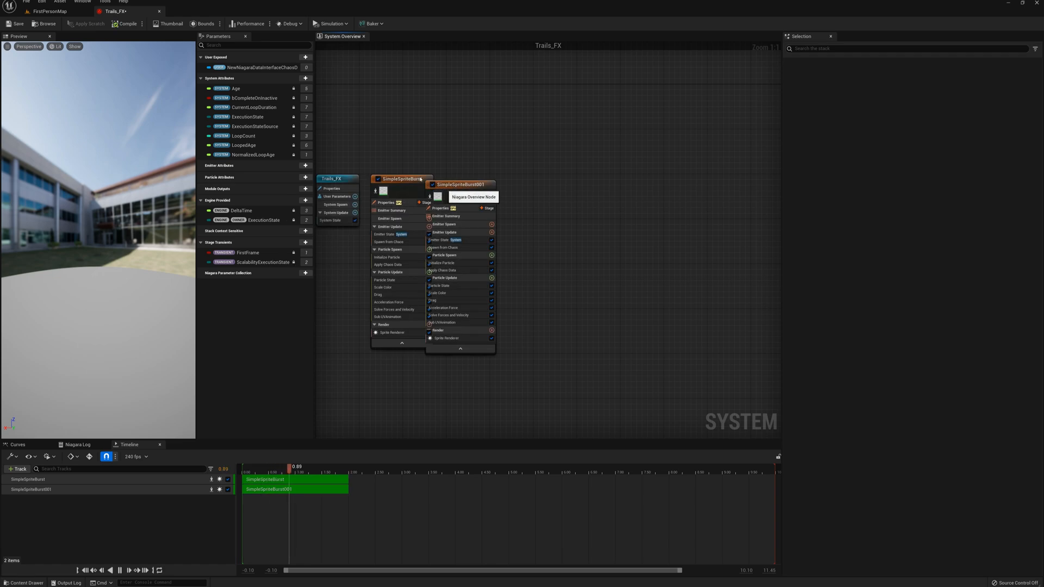
# Give SimpleSpriteBurst001 a deeper orange particle colour and an Acceleration Force Z of 50.0.
pyautogui.click(466, 185)
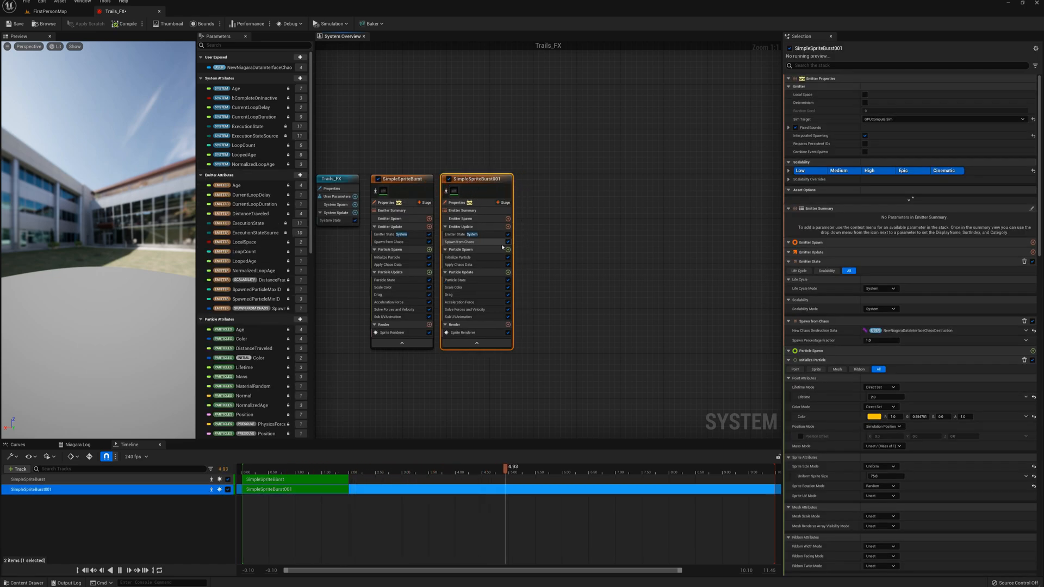
pyautogui.click(458, 257)
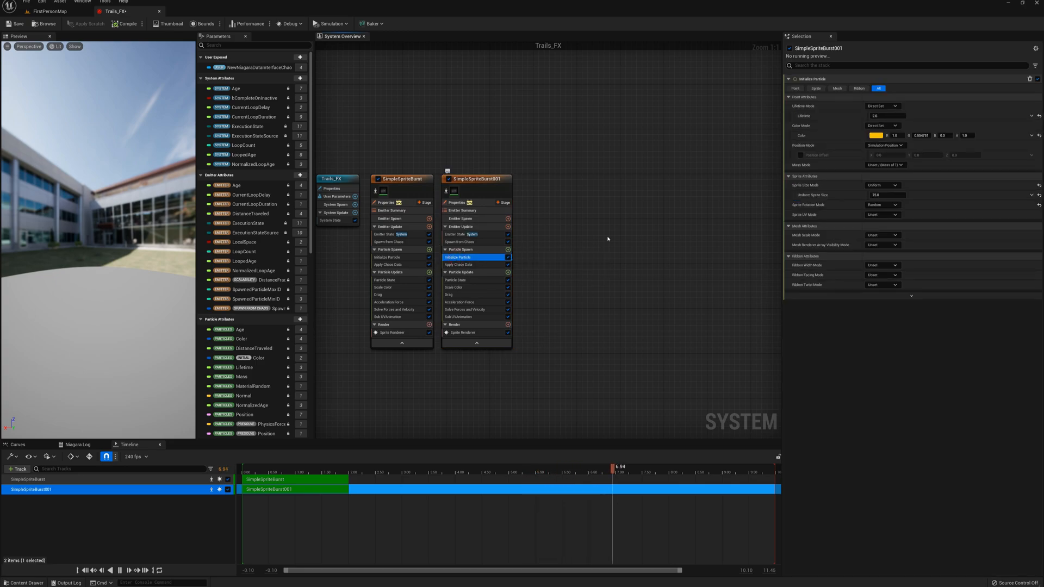
pyautogui.click(877, 135)
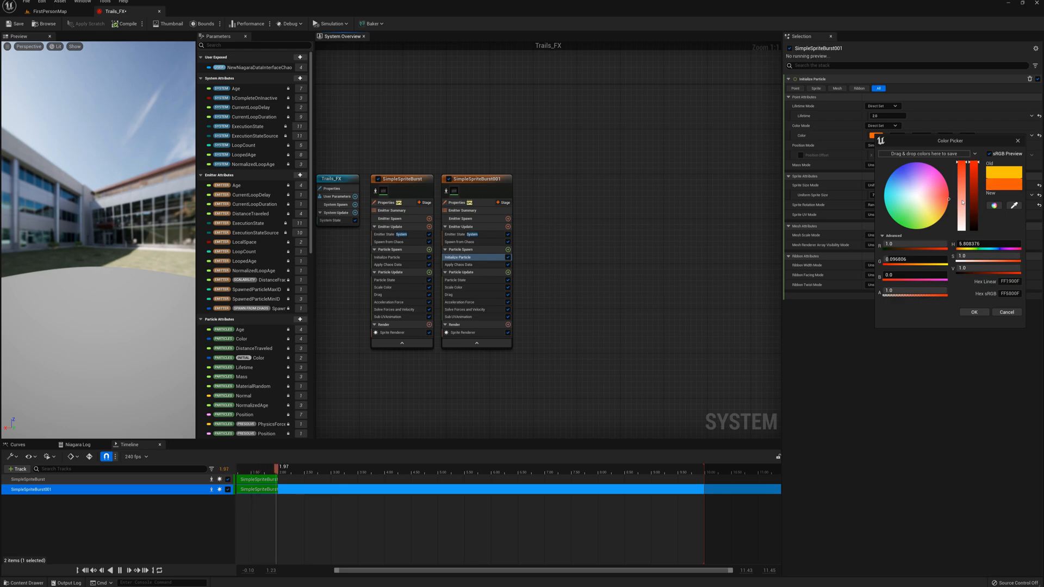
pyautogui.click(974, 312)
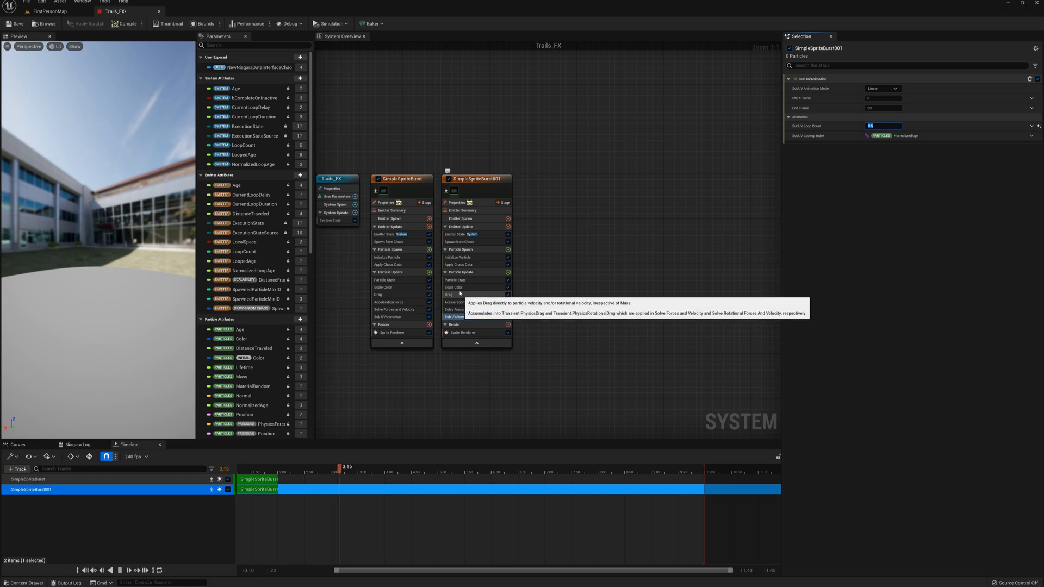
pyautogui.click(458, 302)
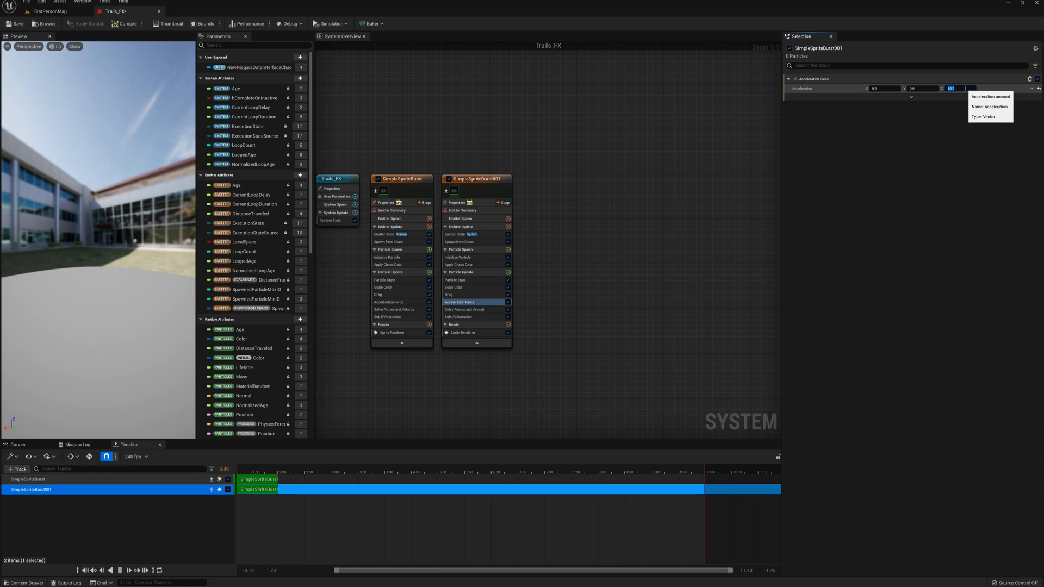
pyautogui.write('50.0')
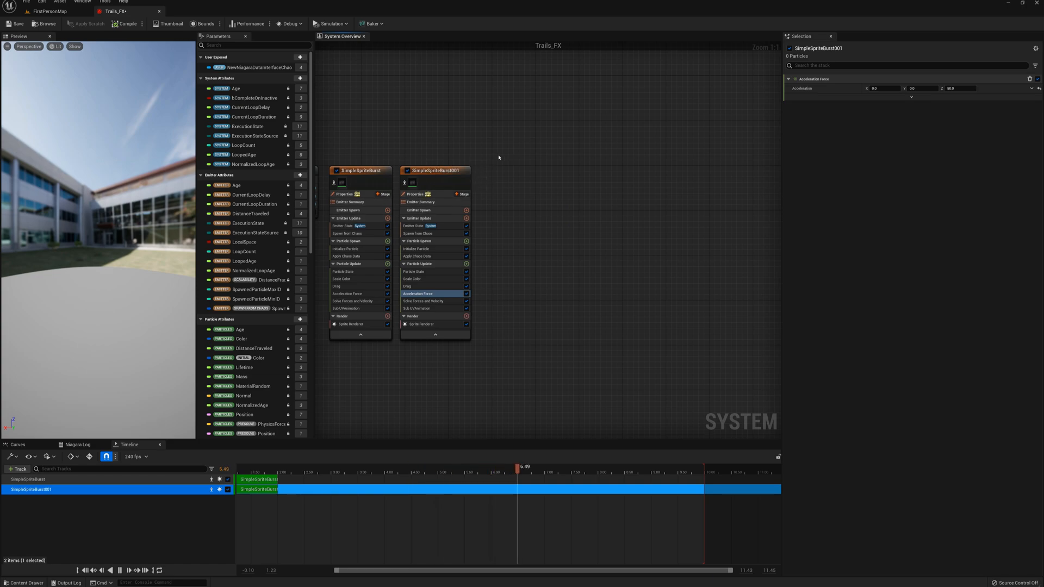
# Set SimpleSpriteBurst002's sprite material to M_smoke_subUV and adjust its Sub Image Size.
pyautogui.click(435, 170)
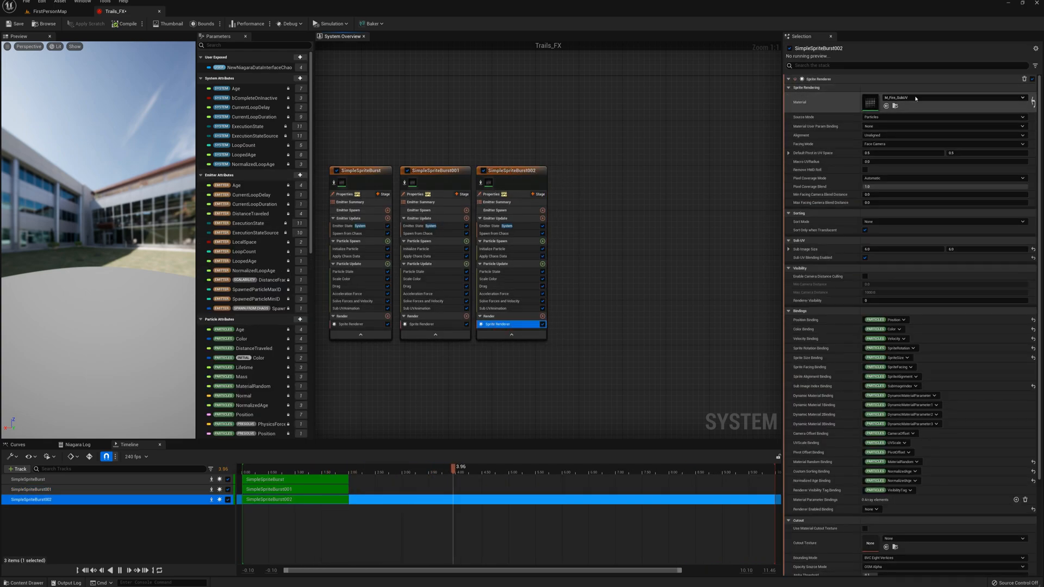
pyautogui.click(1023, 98)
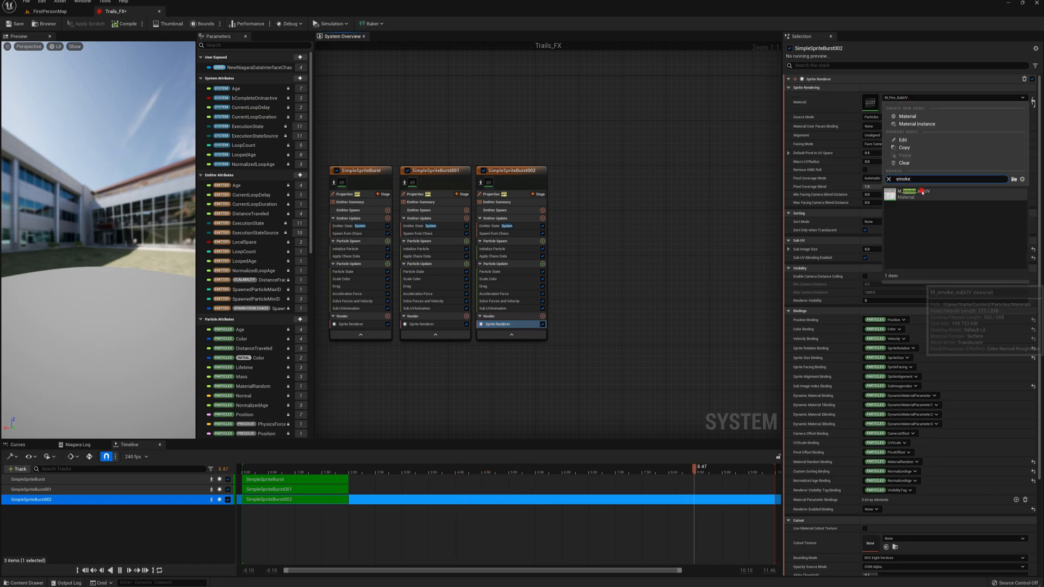
pyautogui.click(907, 194)
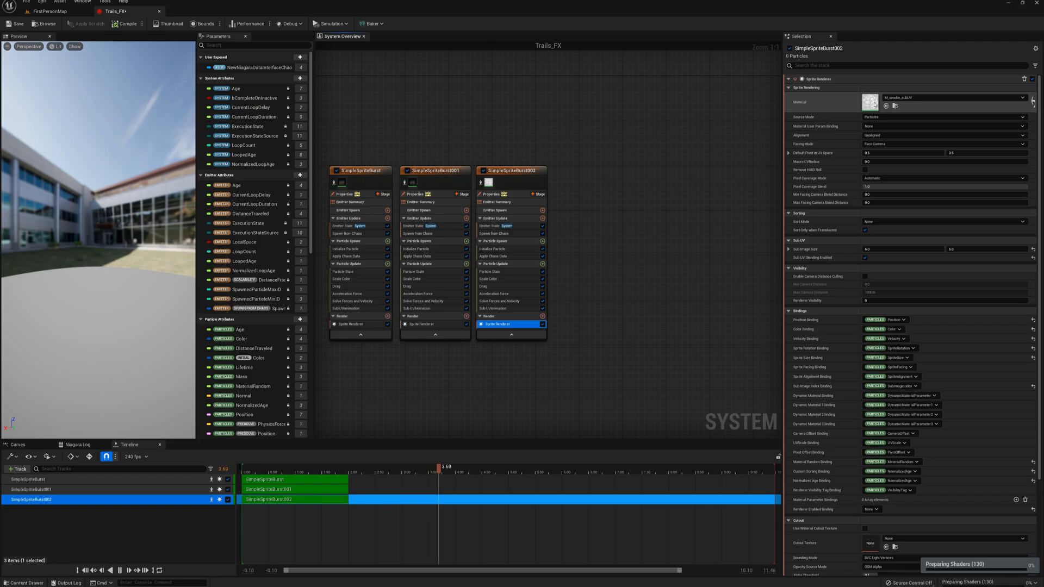
pyautogui.click(903, 249)
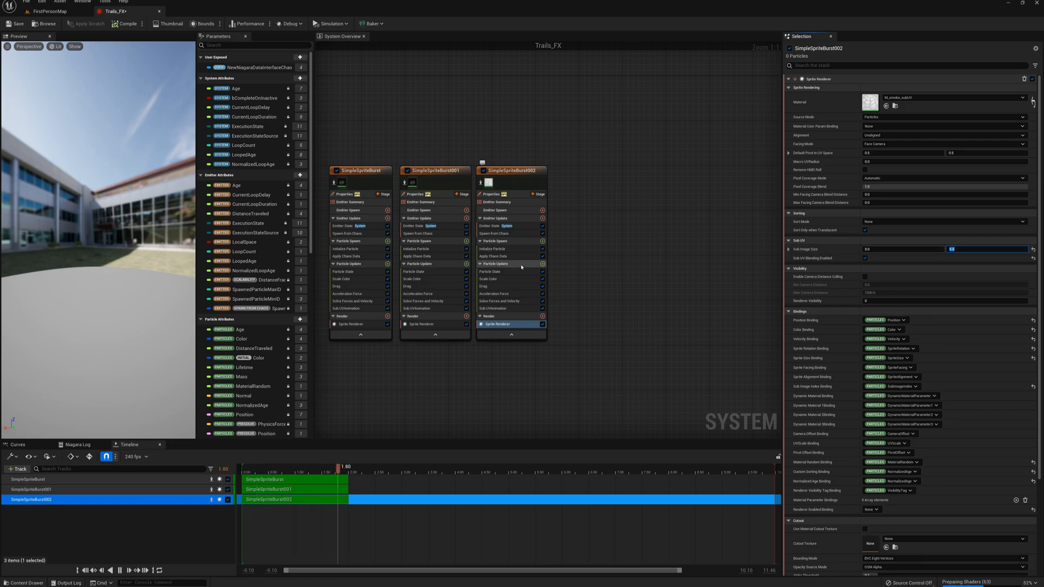
# Desaturate the third emitter's particle colour to light grey.
pyautogui.click(492, 249)
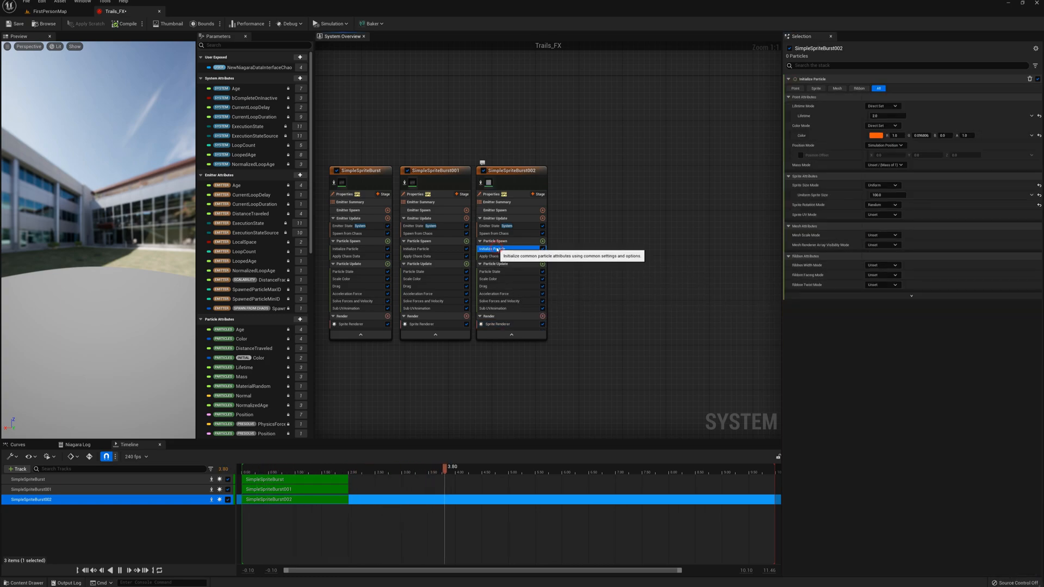
pyautogui.click(878, 136)
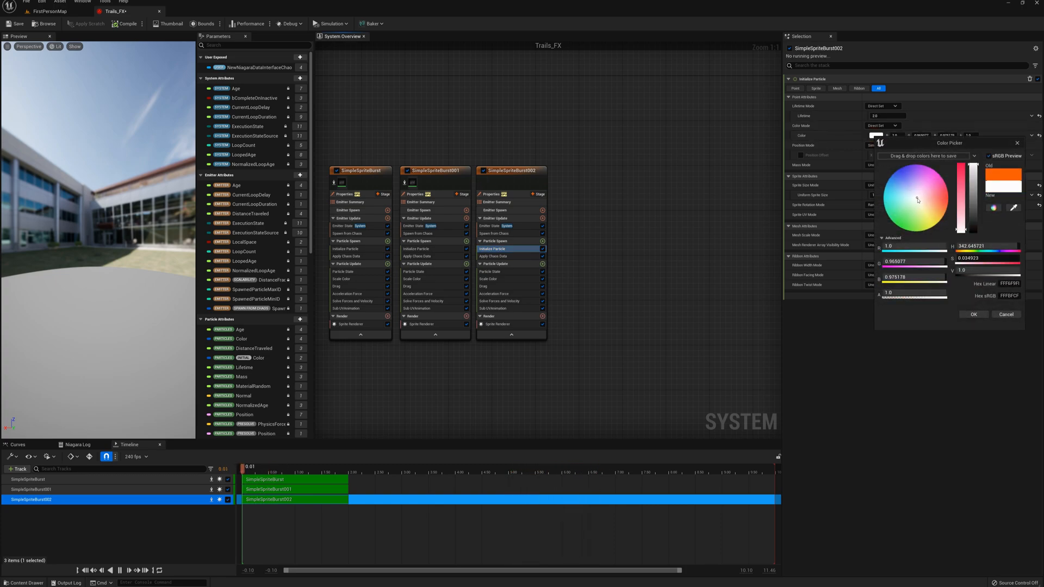
pyautogui.moveTo(969, 187); pyautogui.dragTo(969, 206)
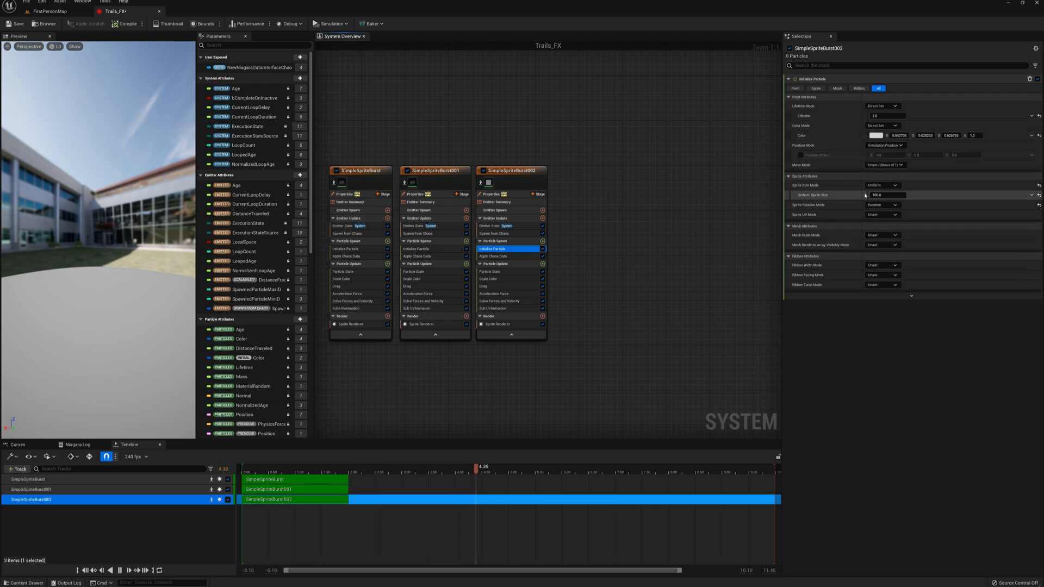
# Add a Scale Sprite Size module to the smoke emitter.
pyautogui.click(886, 194)
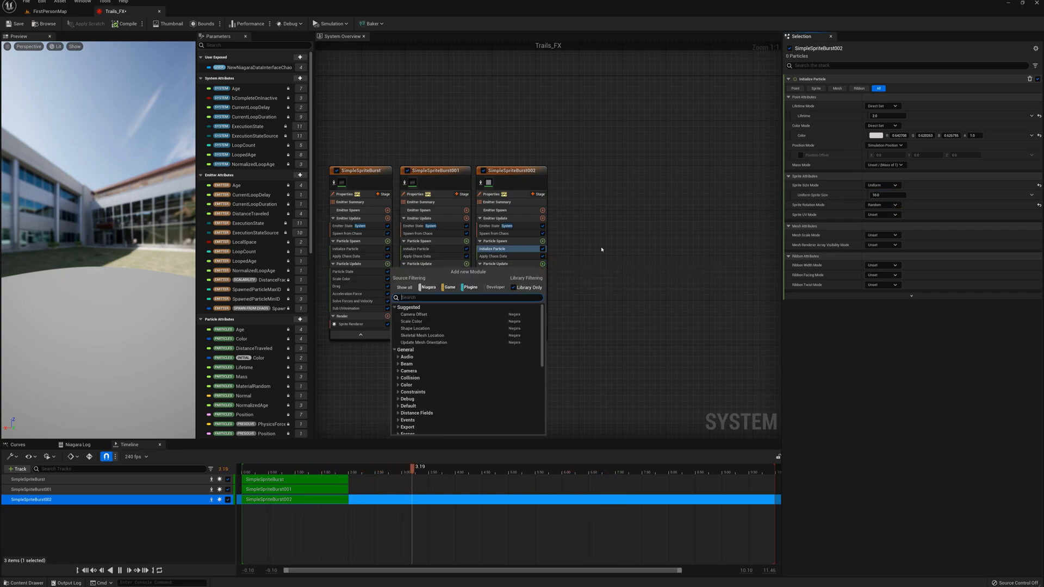
pyautogui.write('scale sprite')
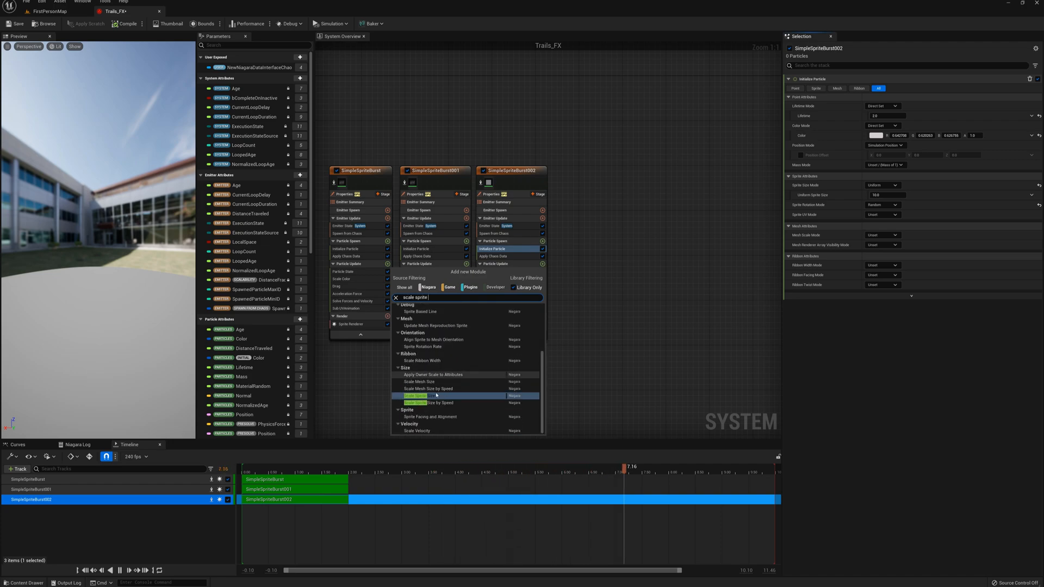
pyautogui.click(414, 395)
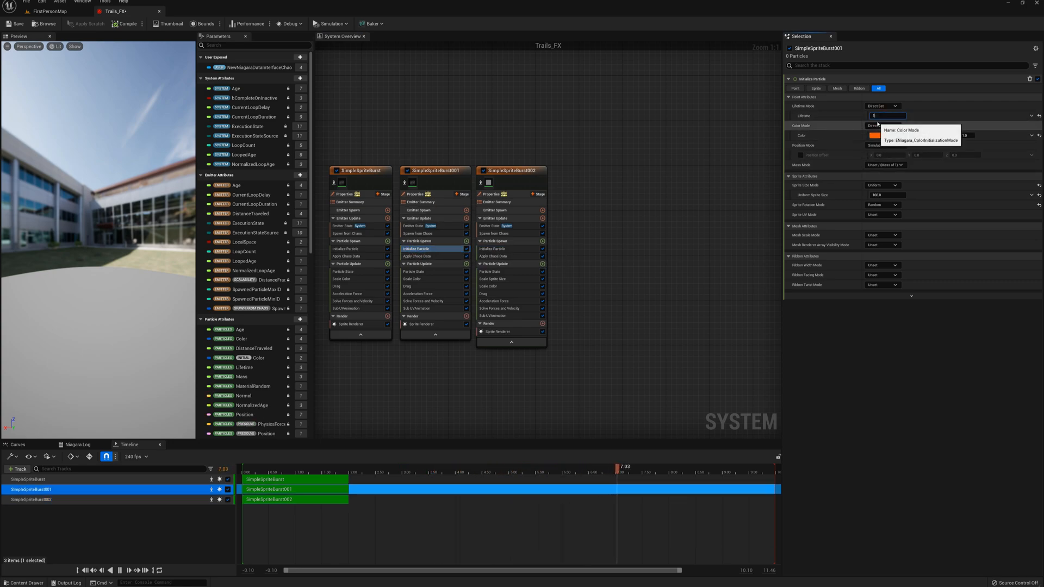
# Edit the Lifetime value in SimpleSpriteBurst's Initialize Particle settings.
pyautogui.click(346, 248)
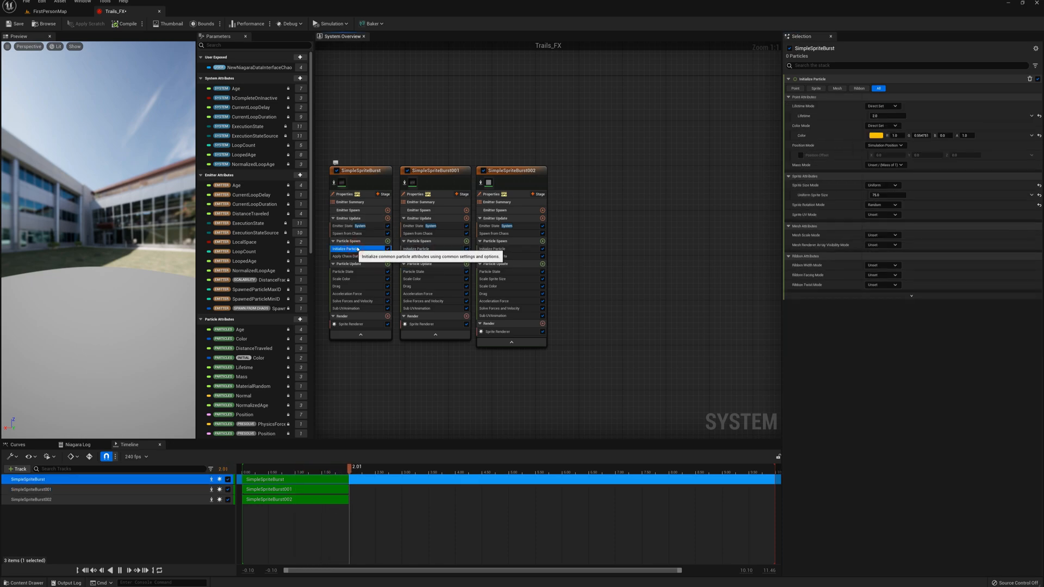
pyautogui.click(882, 116)
pyautogui.write('1')
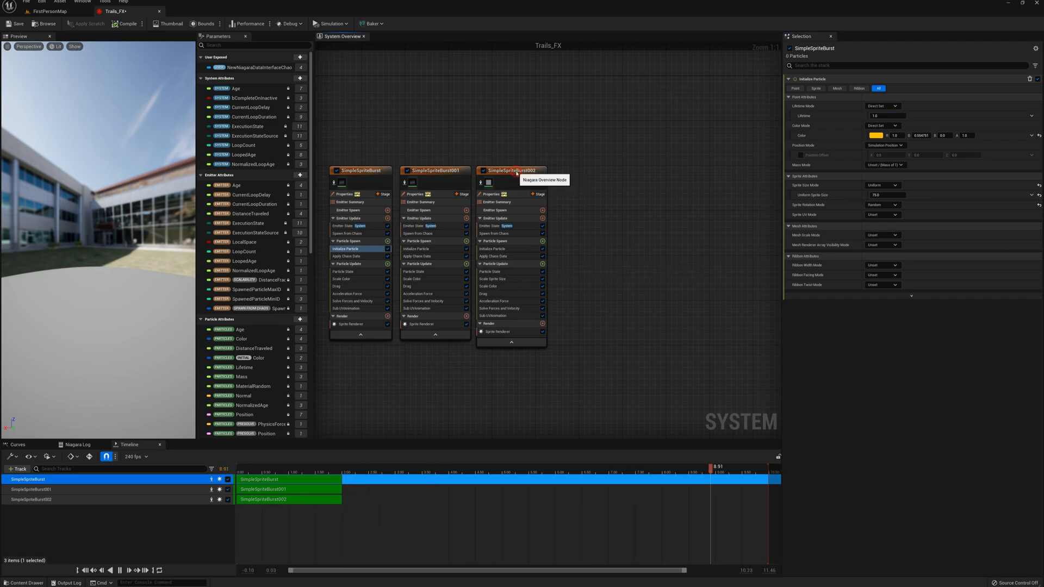
# Duplicate the smoke emitter, give it dark grey colour and weaker acceleration, and save Trails_FX.
pyautogui.click(511, 171)
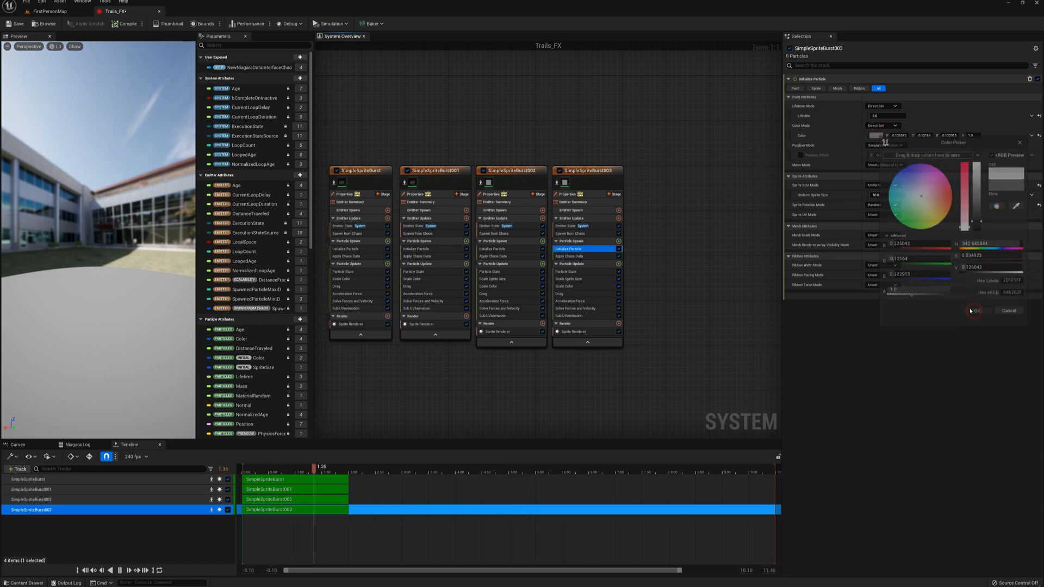
pyautogui.click(973, 311)
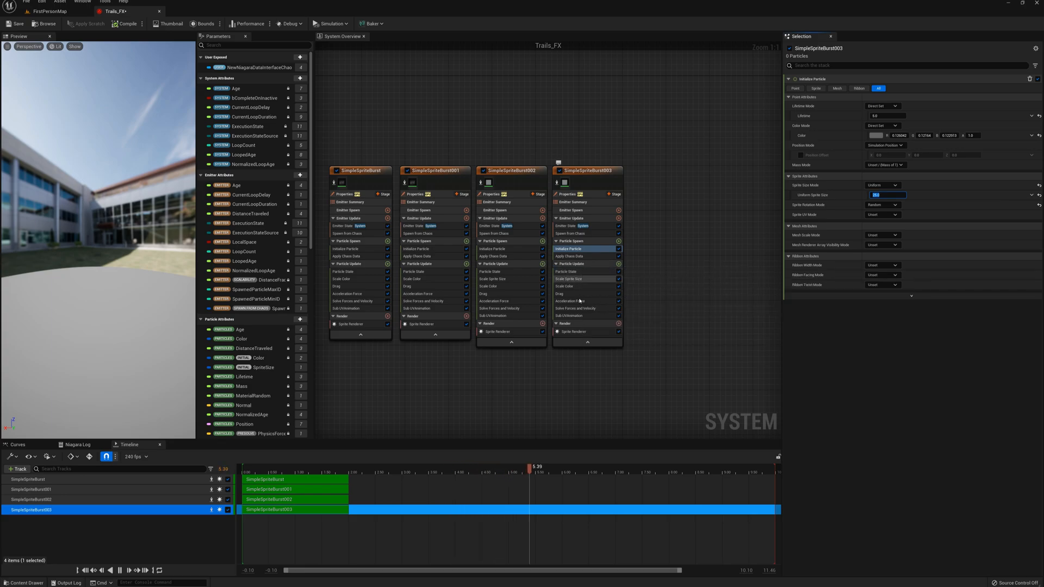
pyautogui.click(575, 300)
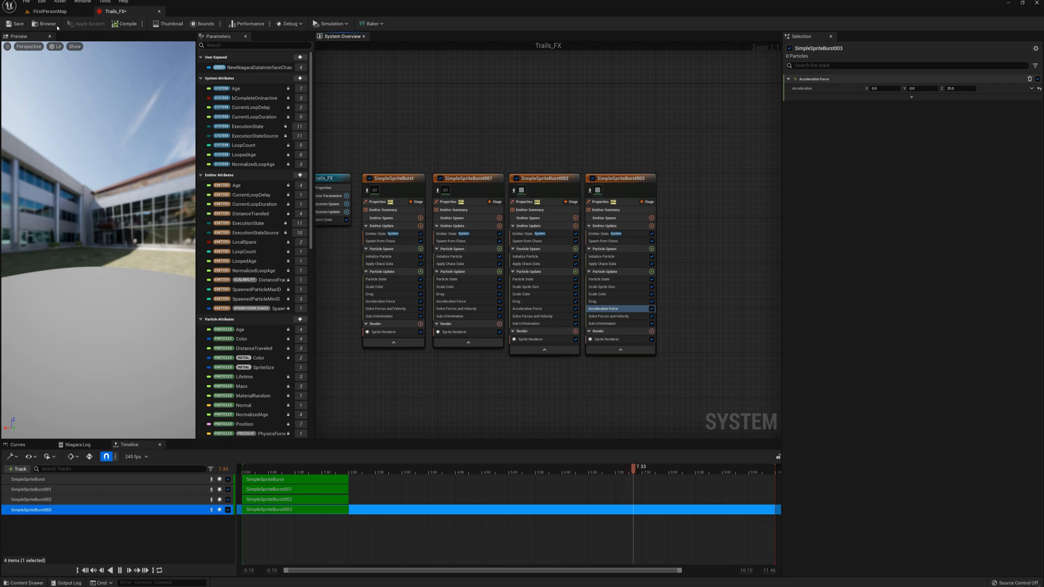
pyautogui.click(49, 11)
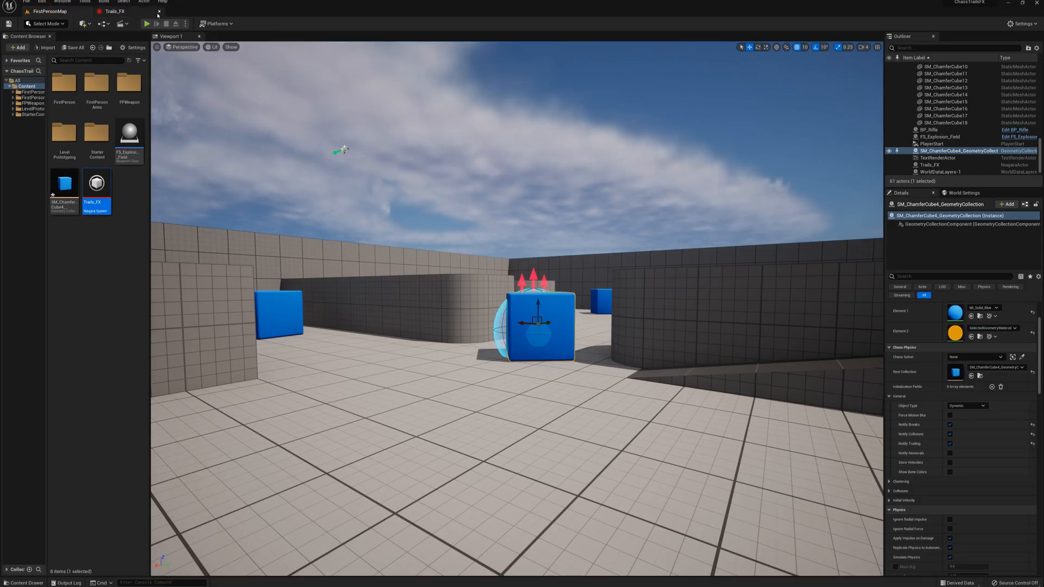
# Play the FirstPersonMap level in the editor to test the fracturing cube.
pyautogui.click(147, 24)
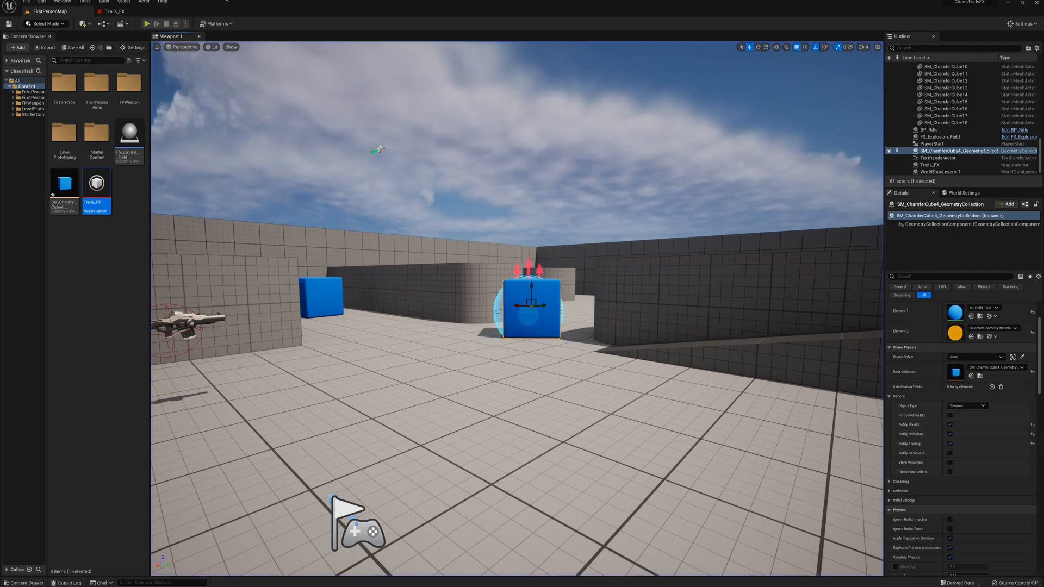
pyautogui.click(145, 23)
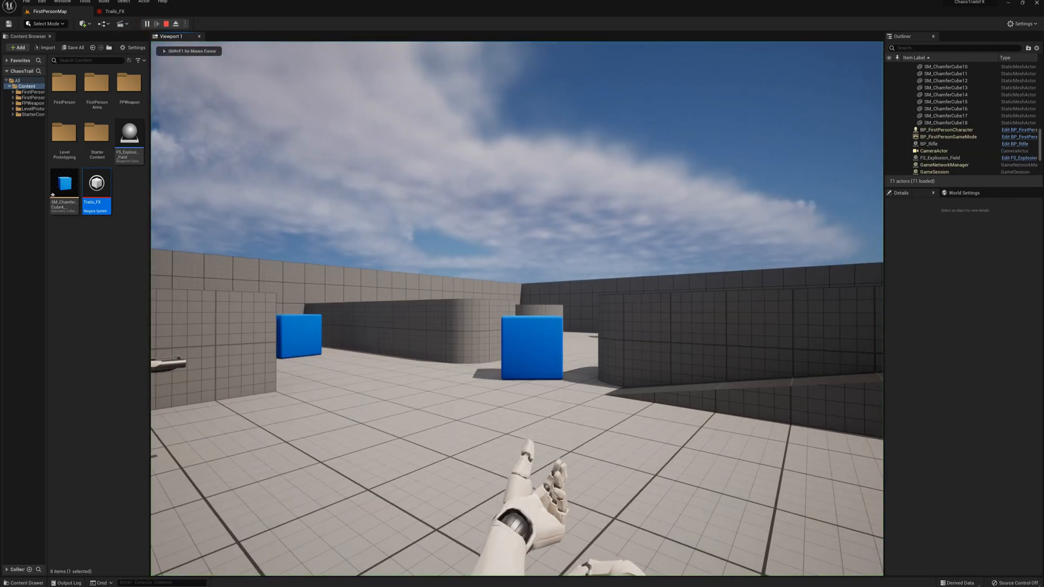